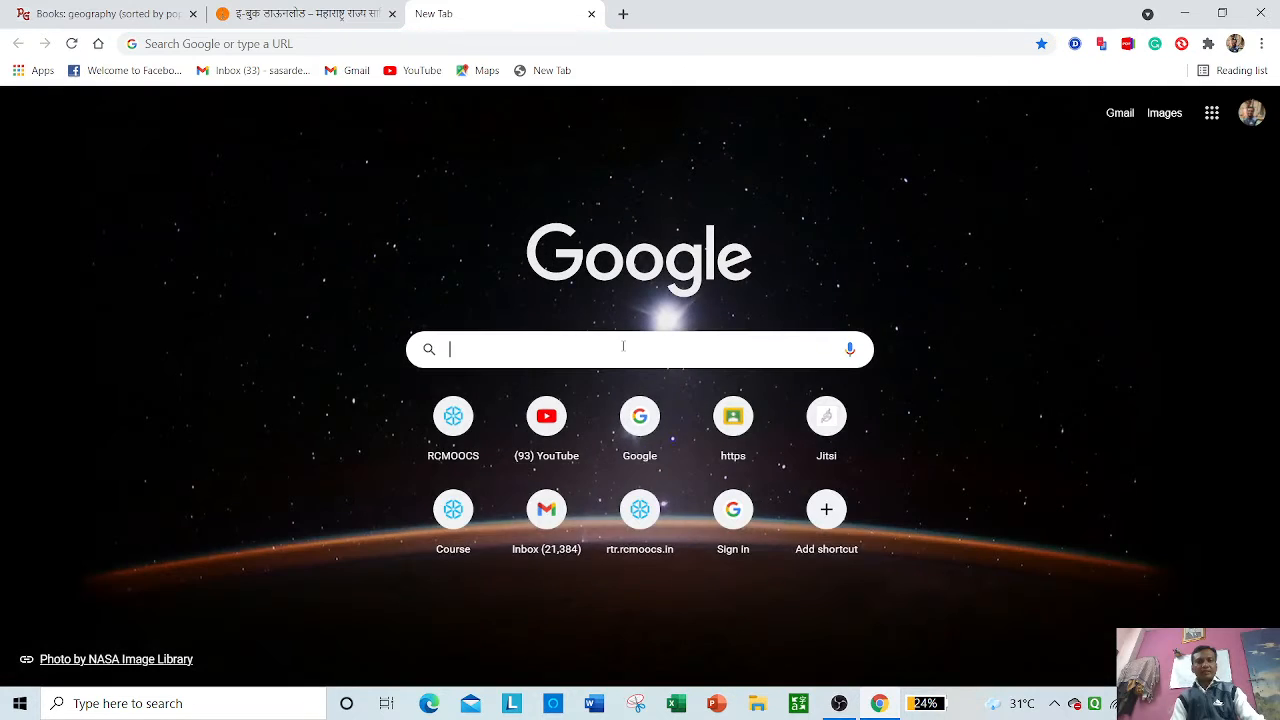
# Search Google for 'google scholar' from a new tab using the suggestion
pyautogui.click(624, 348)
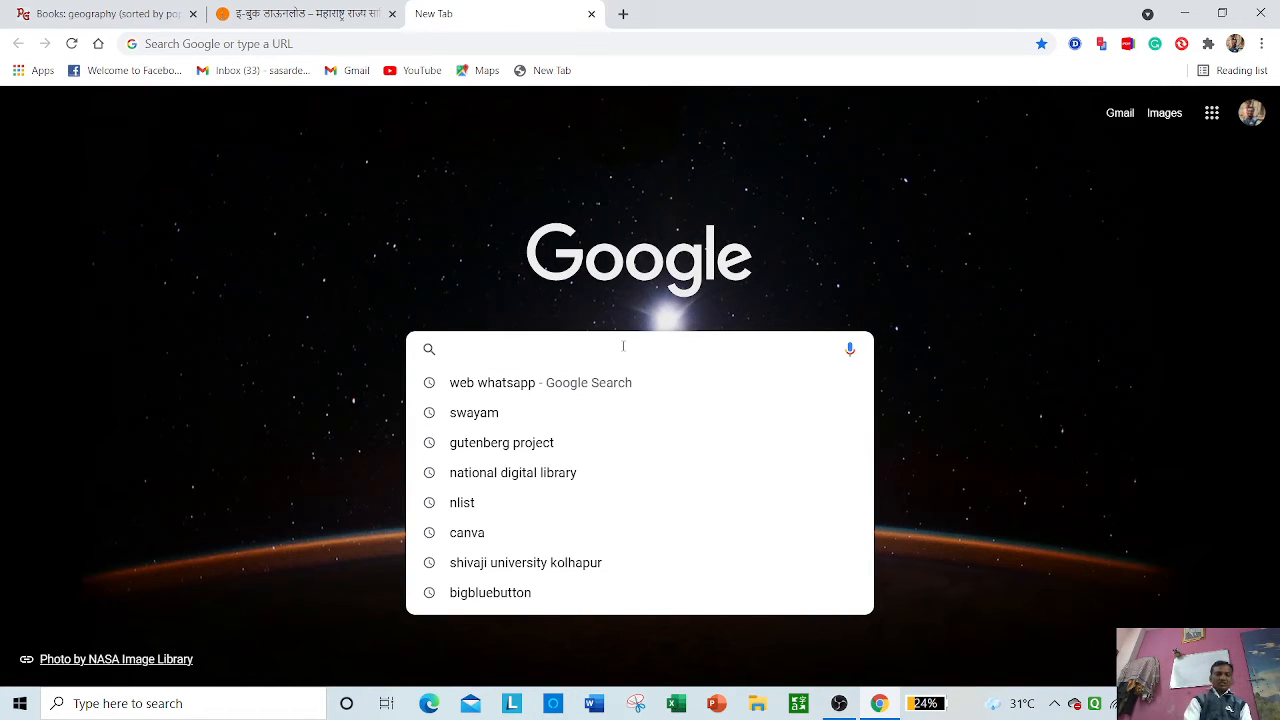
pyautogui.moveTo(624, 350)
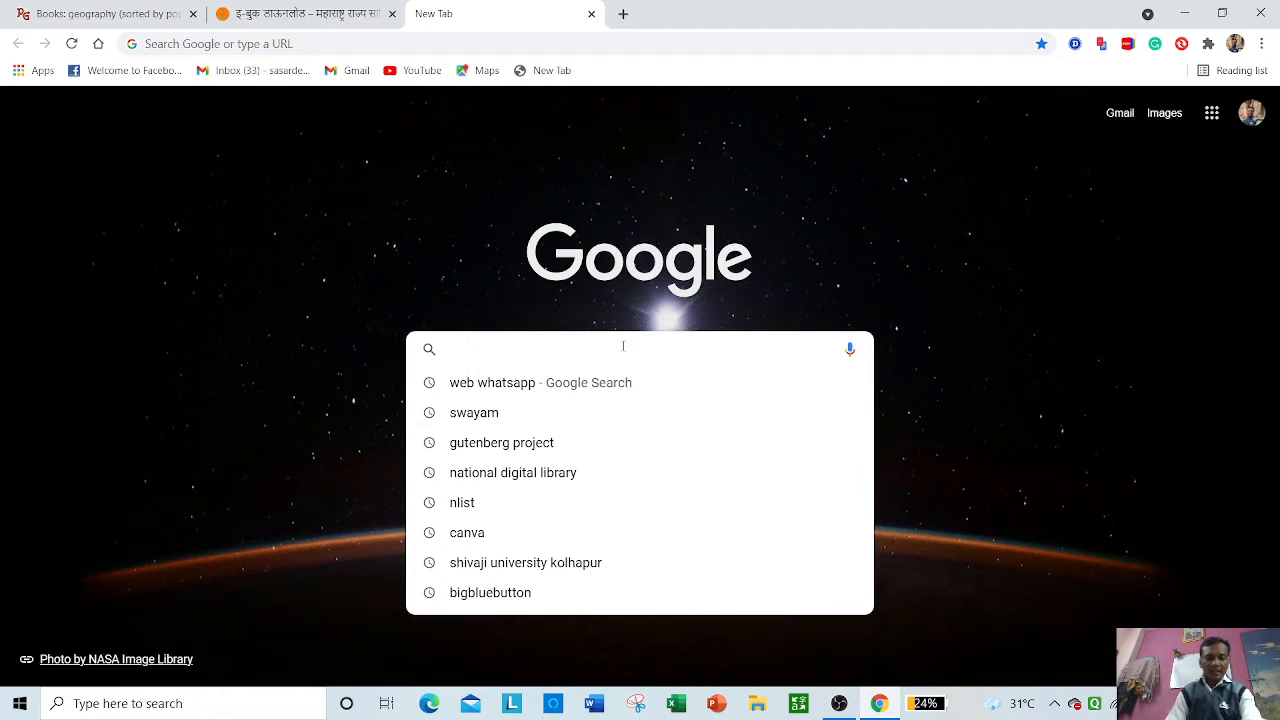
pyautogui.write('gppg')
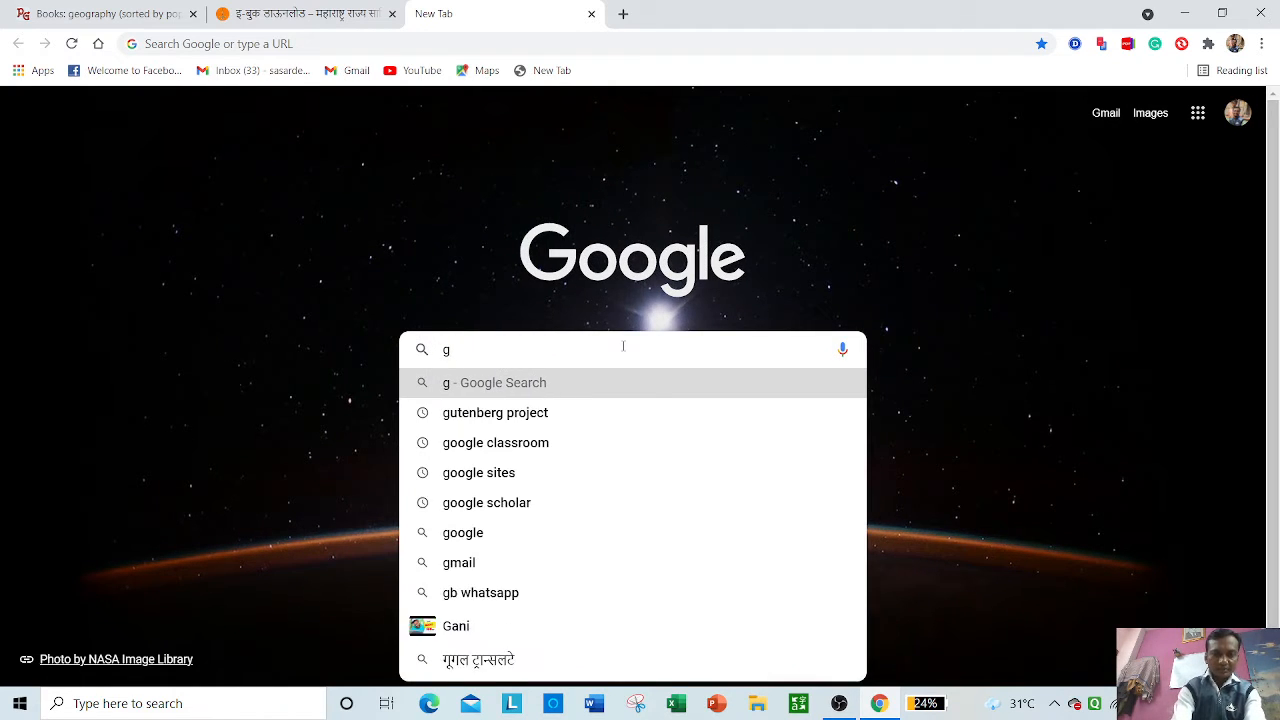
pyautogui.write('oogle s')
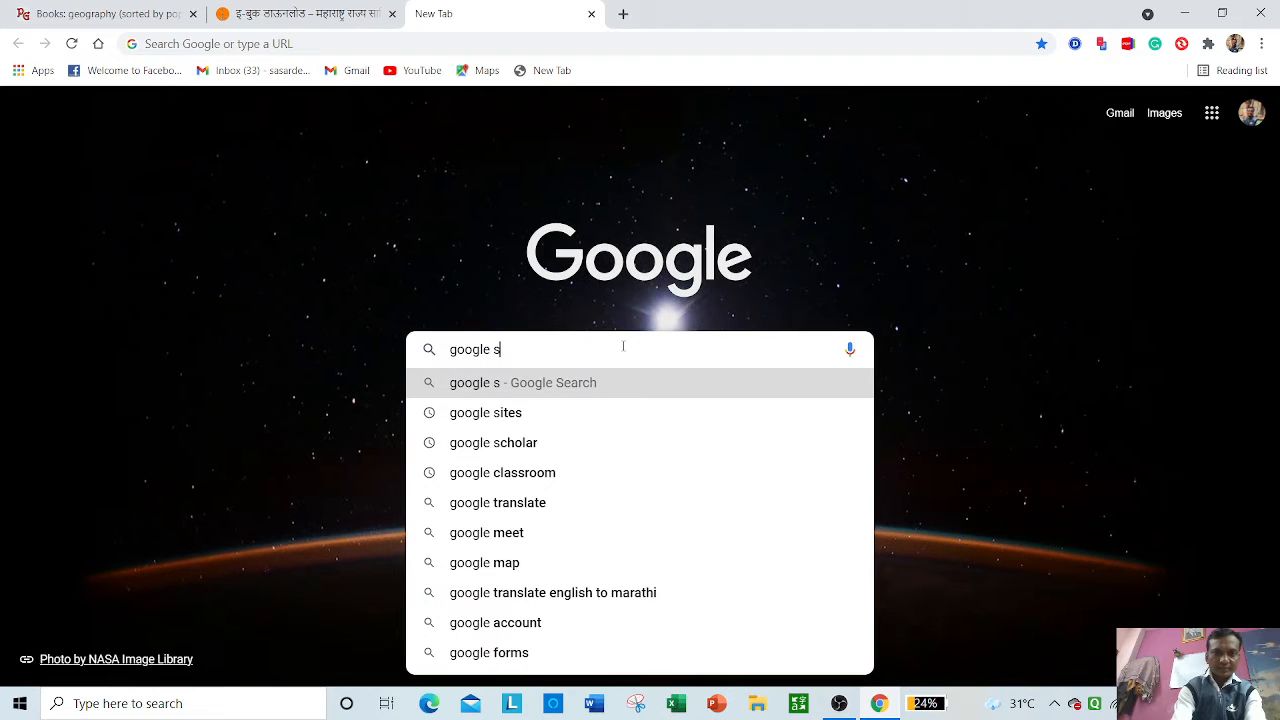
pyautogui.write('ch')
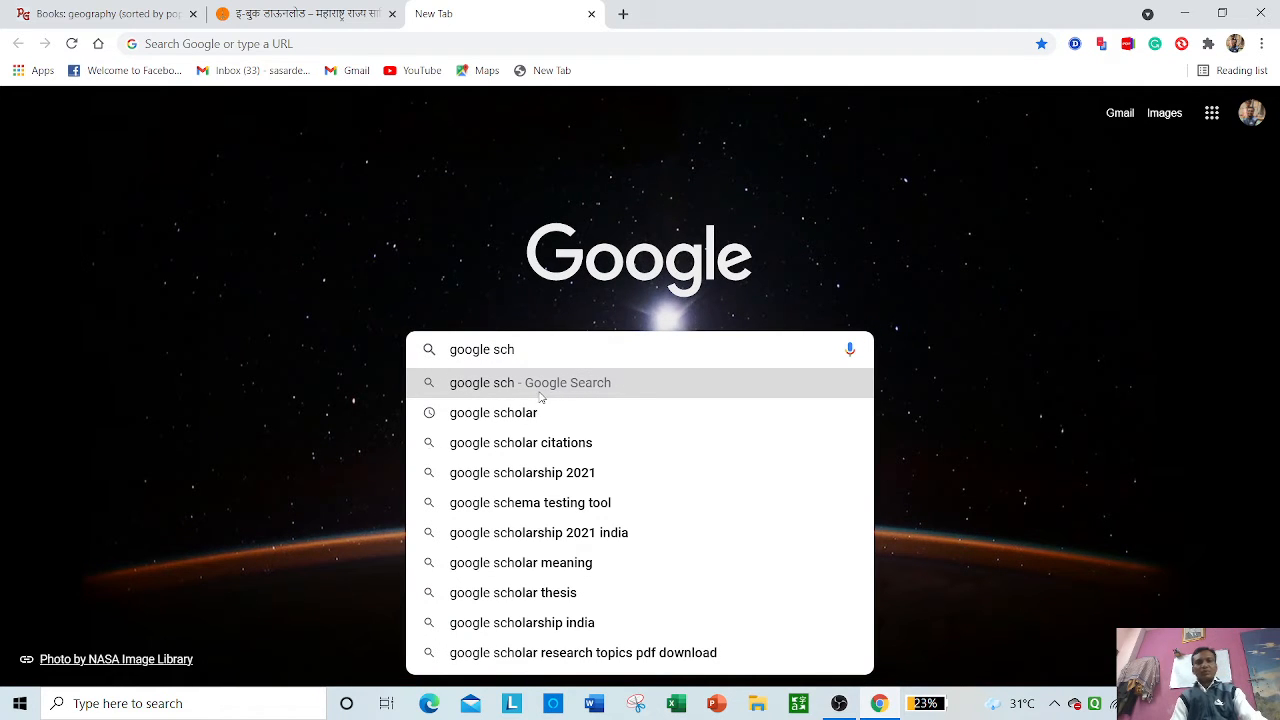
pyautogui.click(492, 412)
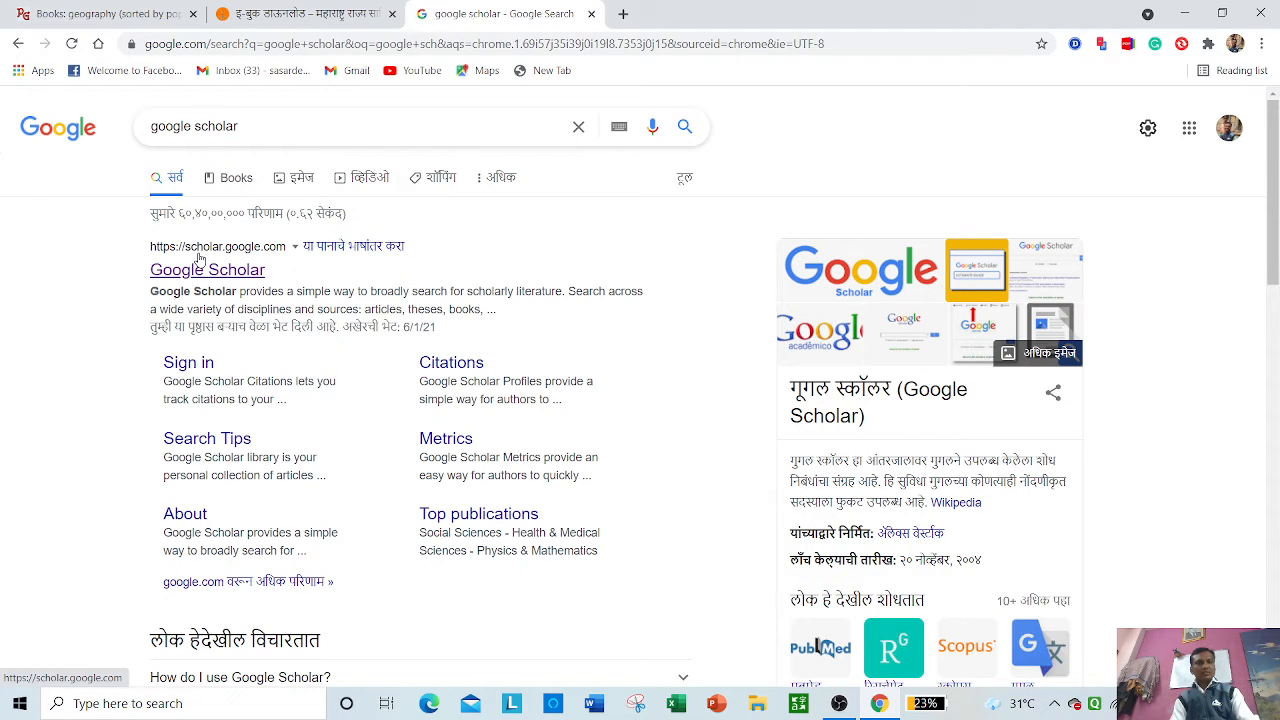
# Go to Google Scholar and search 'ICT', choosing the 'e- book on ICT tools' suggestion
pyautogui.click(208, 268)
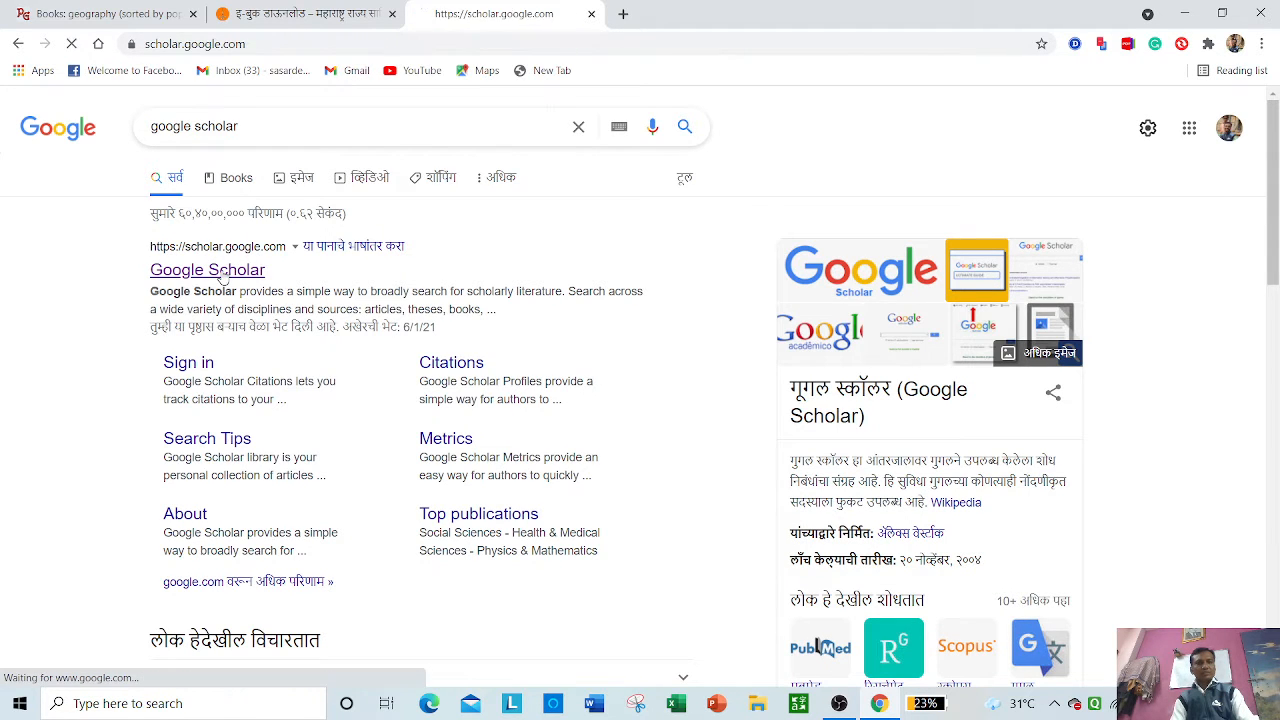
pyautogui.click(208, 268)
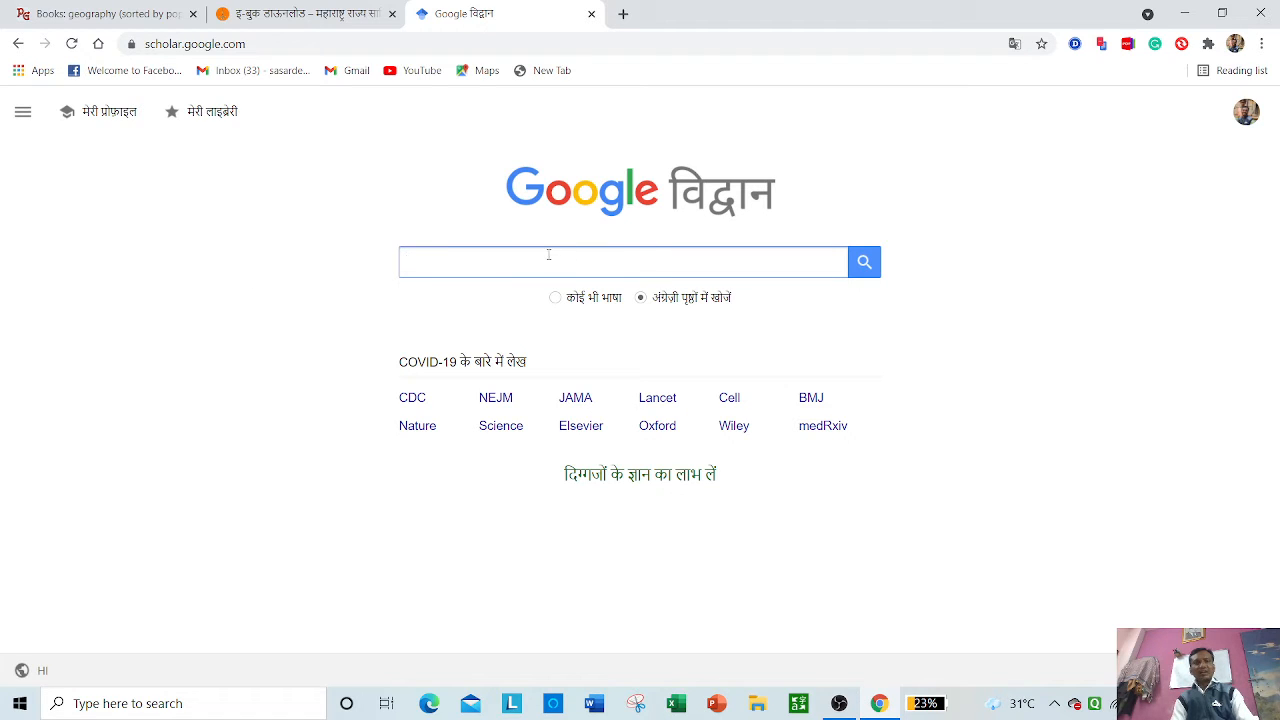
pyautogui.click(624, 260)
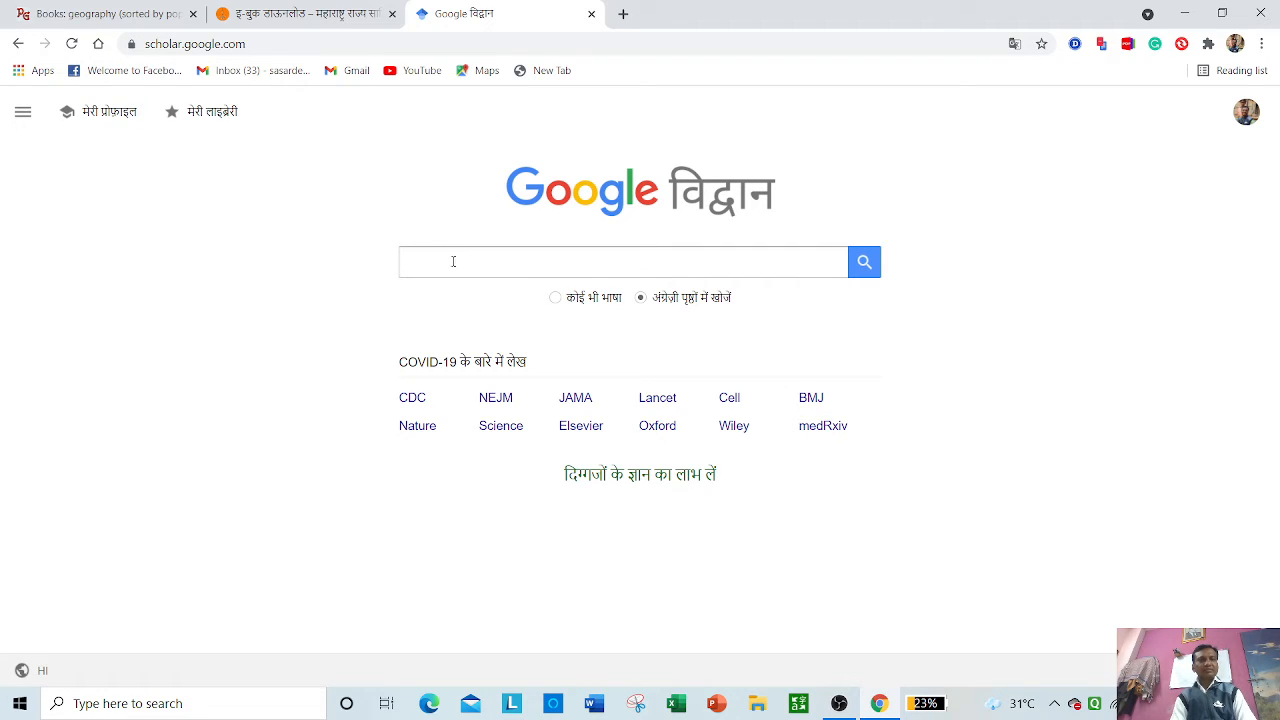
pyautogui.click(624, 260)
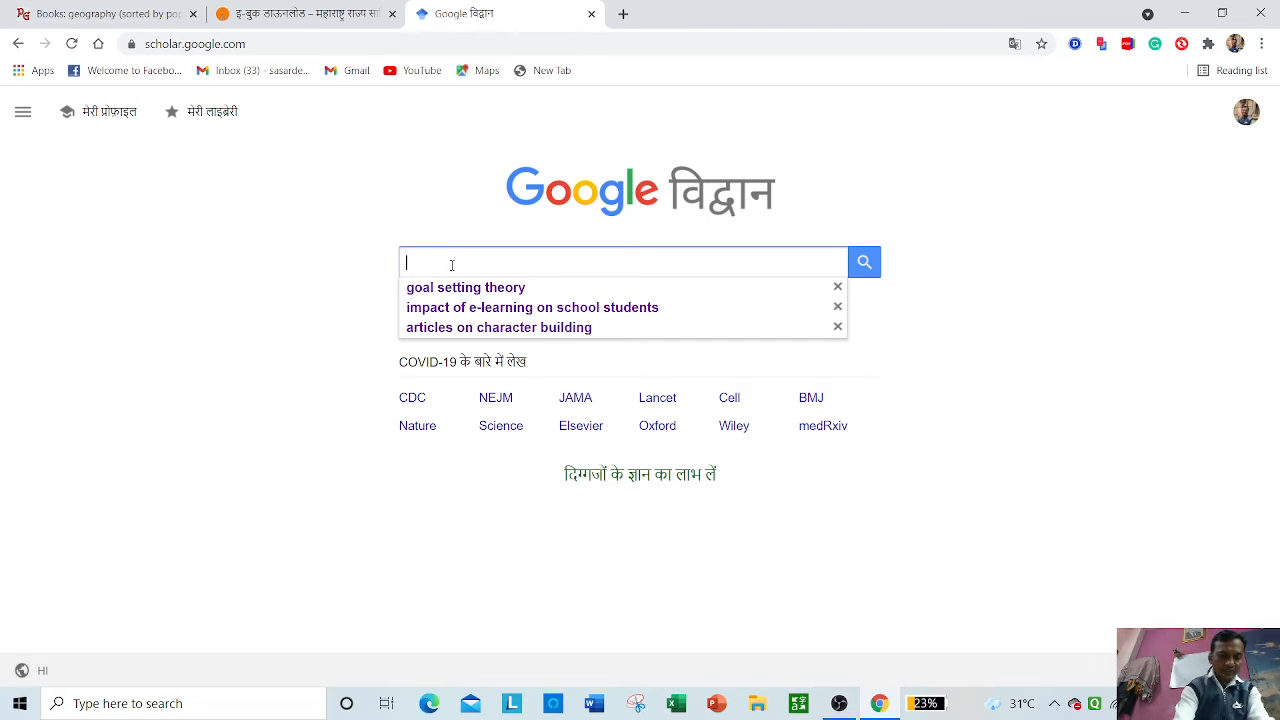
pyautogui.write('ICT')
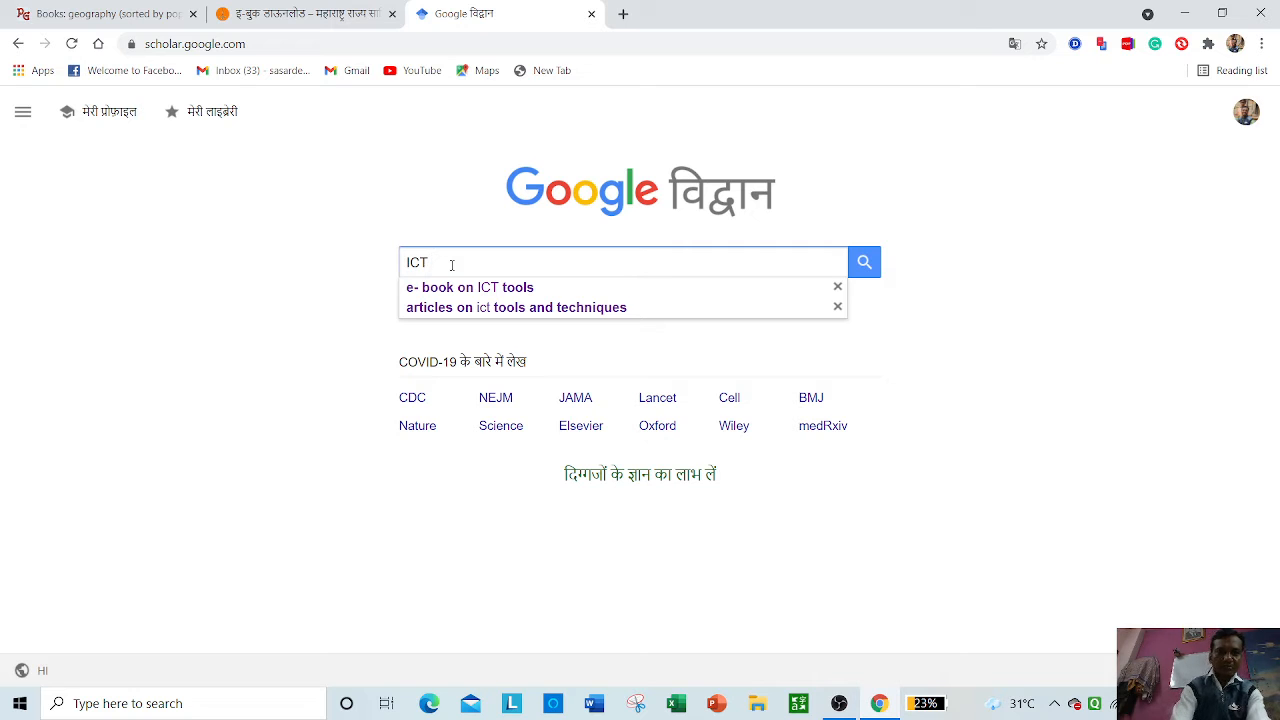
pyautogui.click(468, 288)
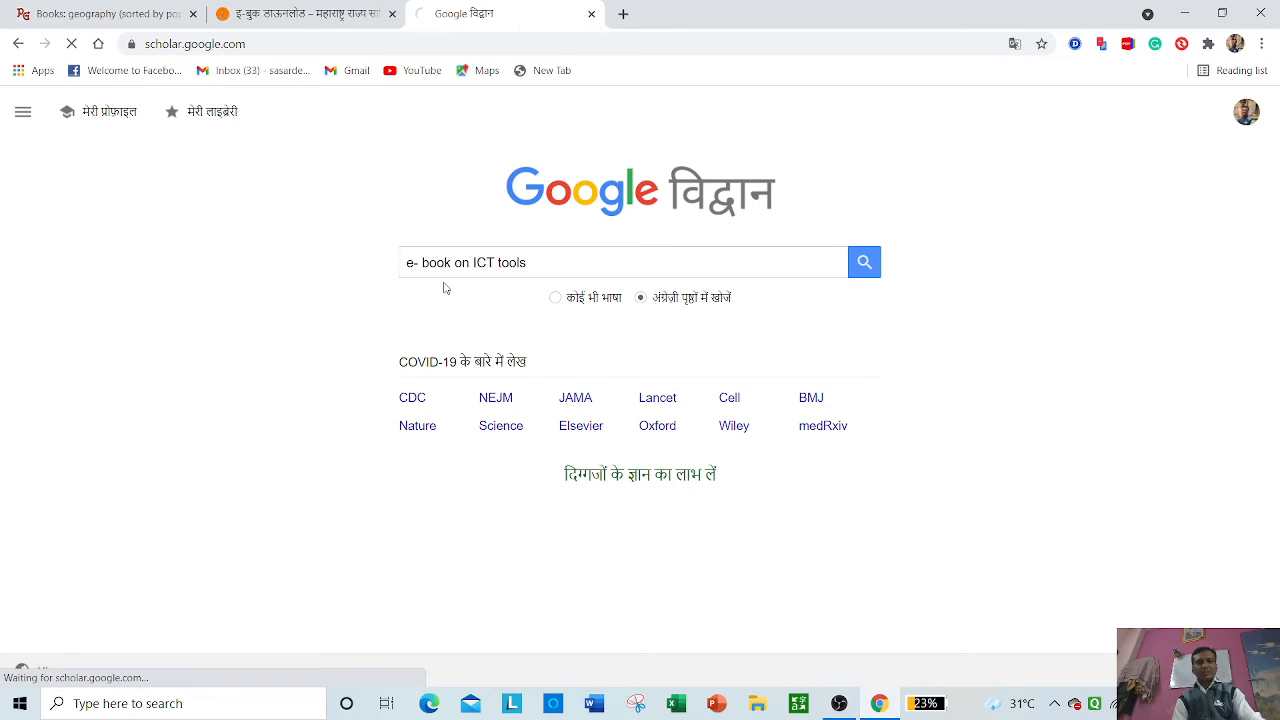
# Run the 'e- book on ICT tools' search and browse down through the results list
pyautogui.click(864, 260)
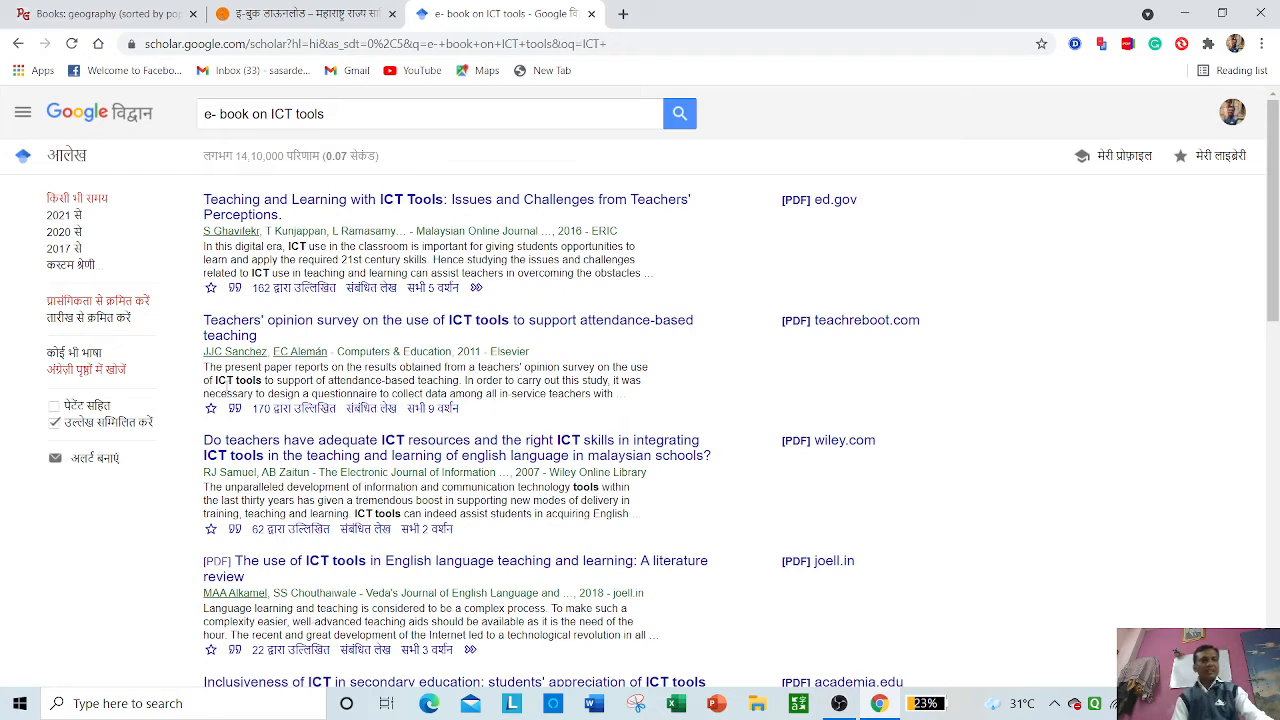
pyautogui.moveTo(74, 264)
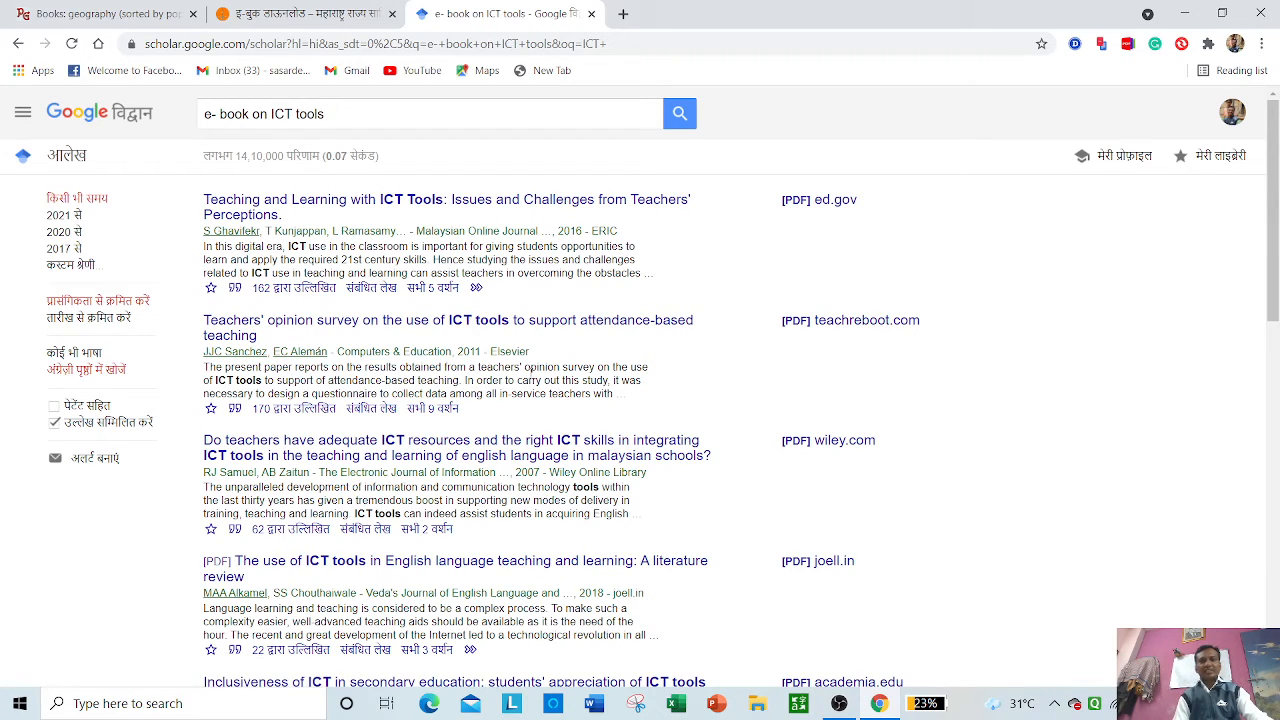
pyautogui.moveTo(360, 216)
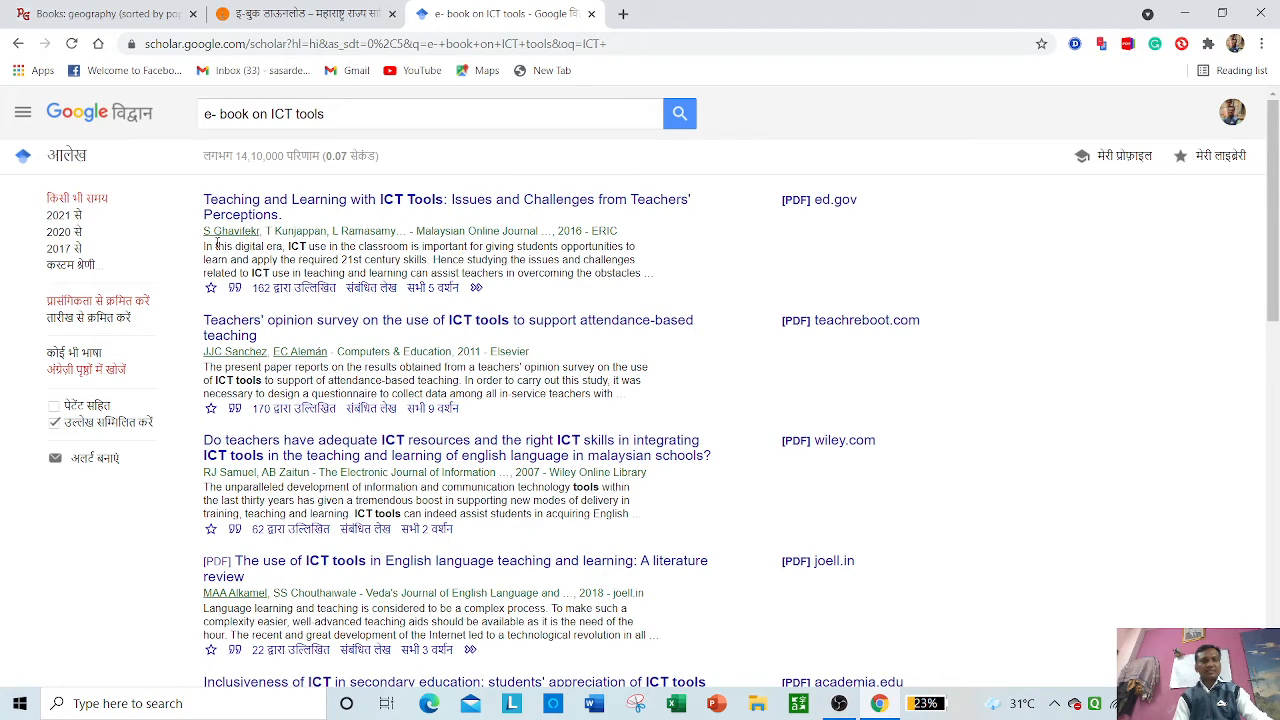
pyautogui.moveTo(822, 204)
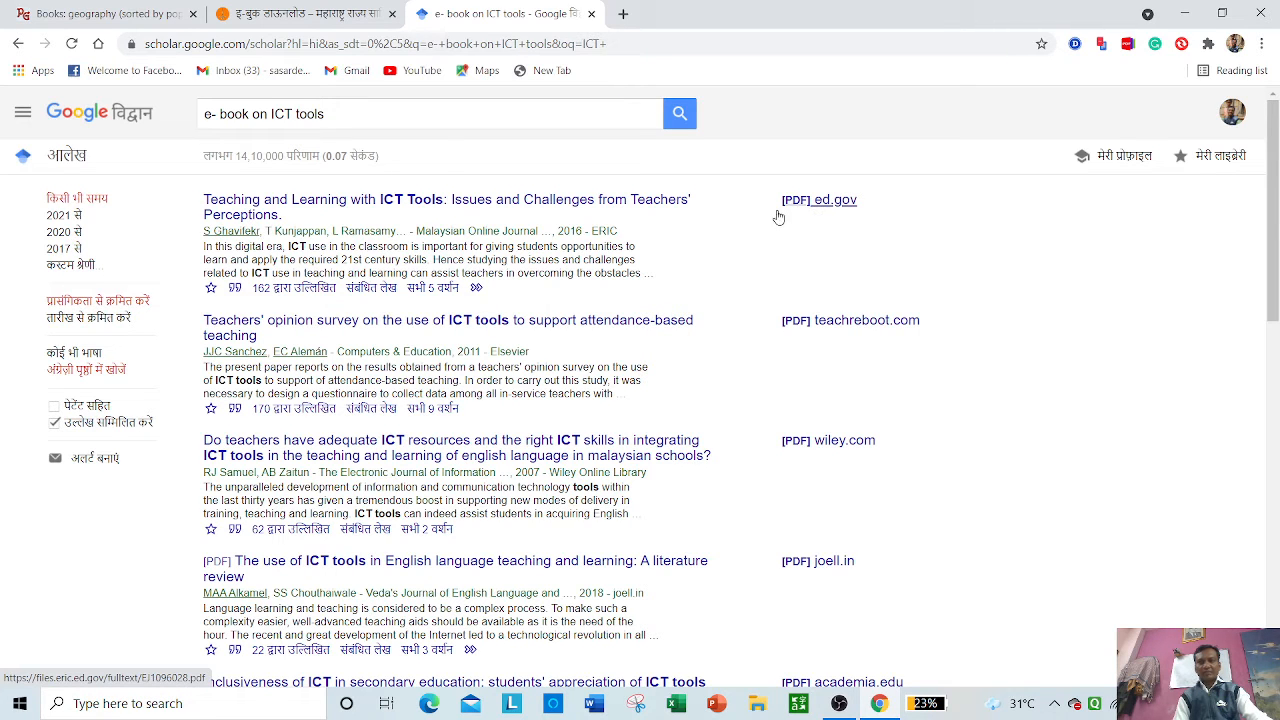
pyautogui.scroll(-3)
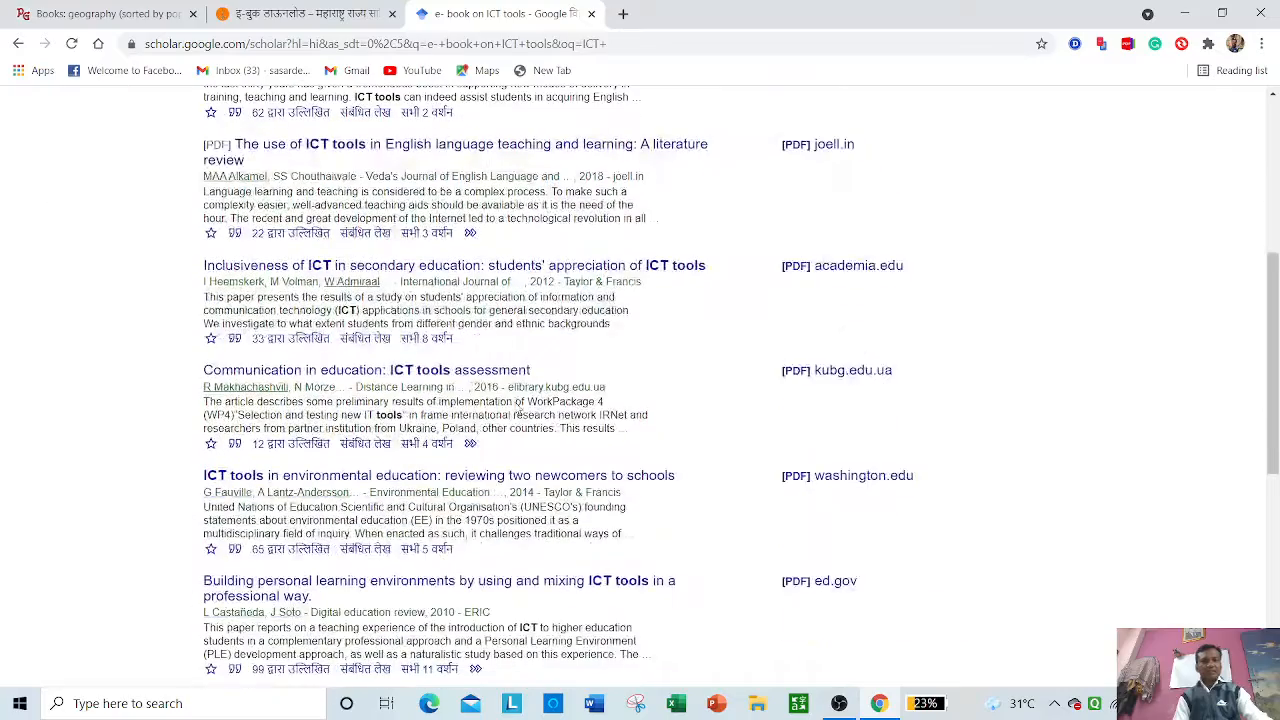
pyautogui.scroll(-3)
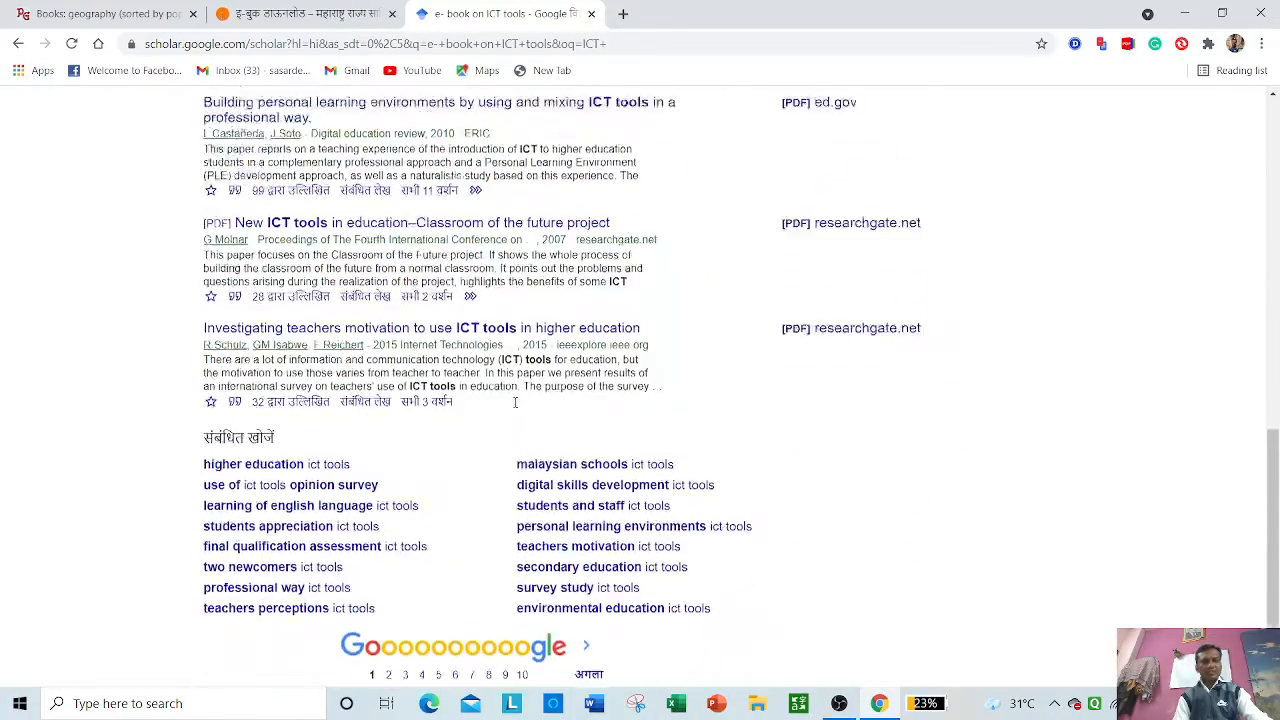
pyautogui.scroll(-3)
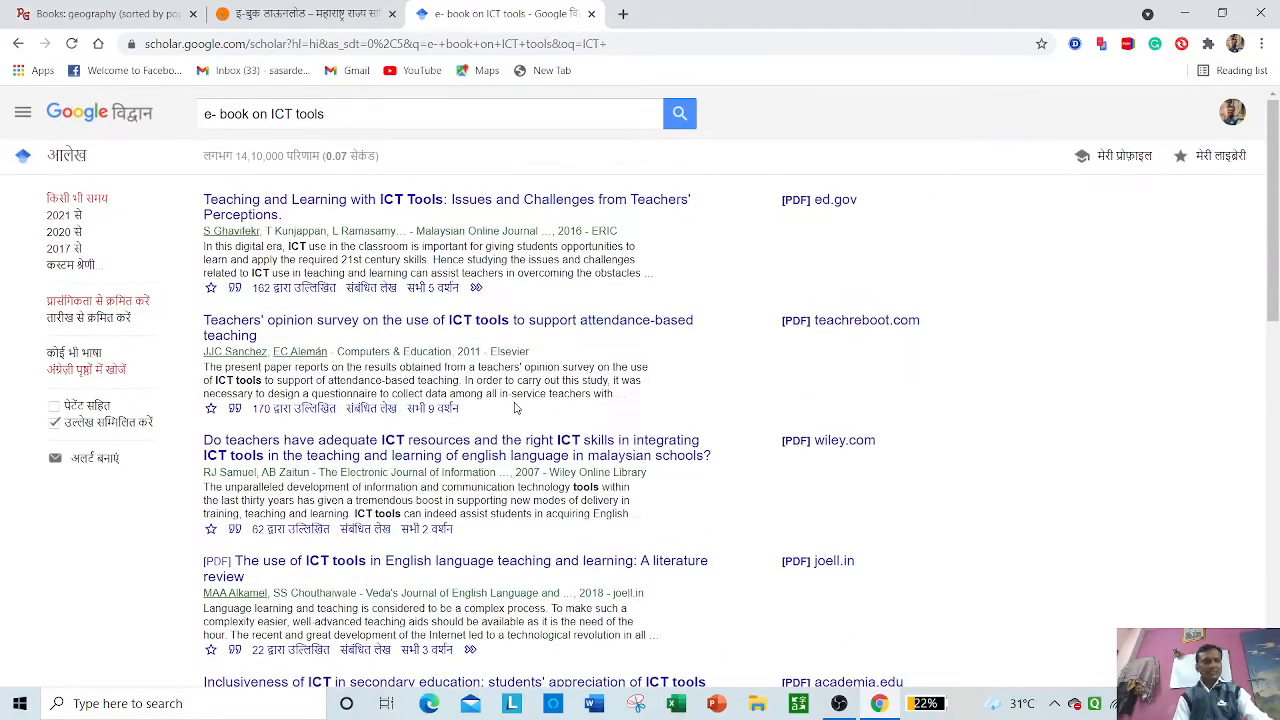
pyautogui.moveTo(310, 332)
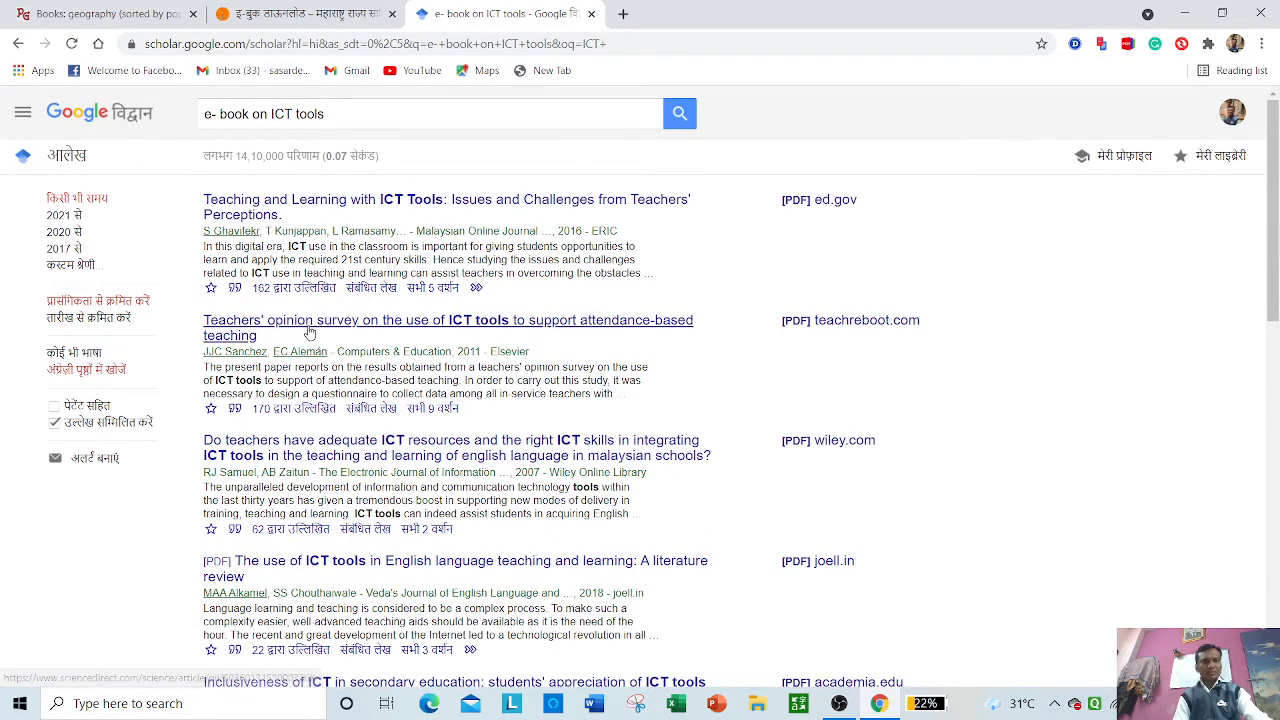
pyautogui.moveTo(352, 466)
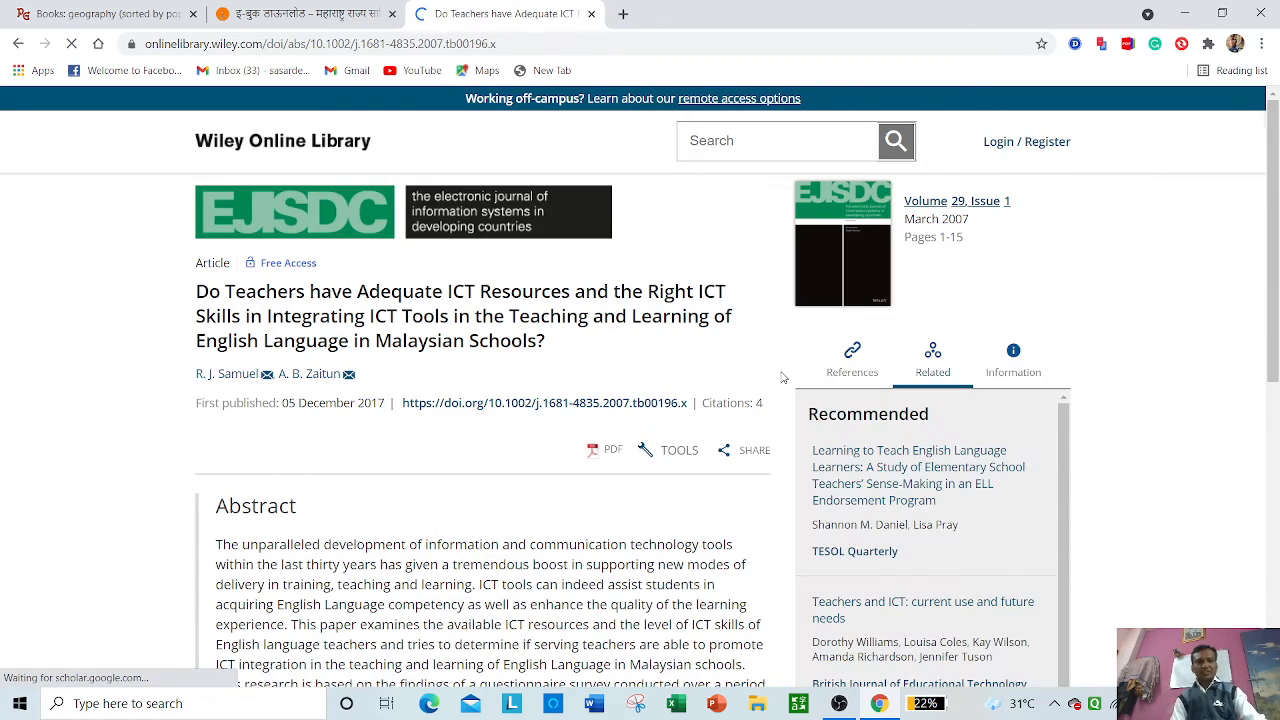
# Read the Wiley article's abstract on teachers' ICT resources in Malaysian schools
pyautogui.scroll(-3)
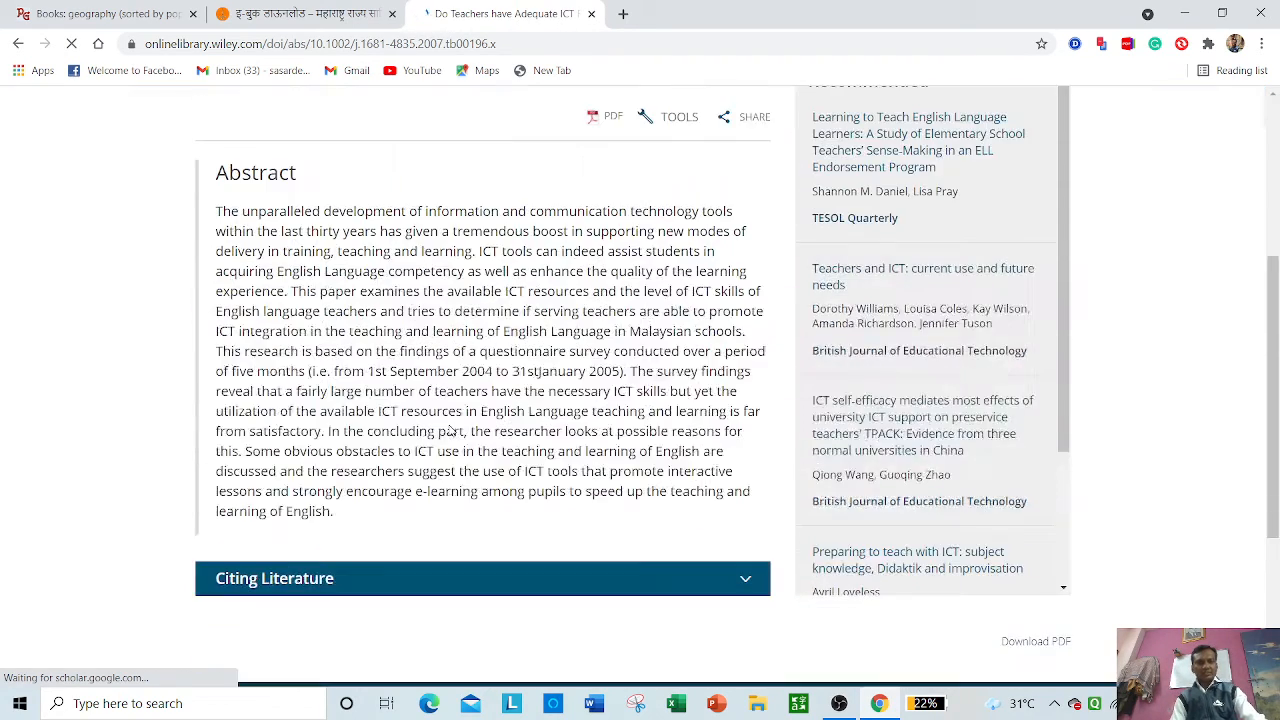
pyautogui.scroll(3)
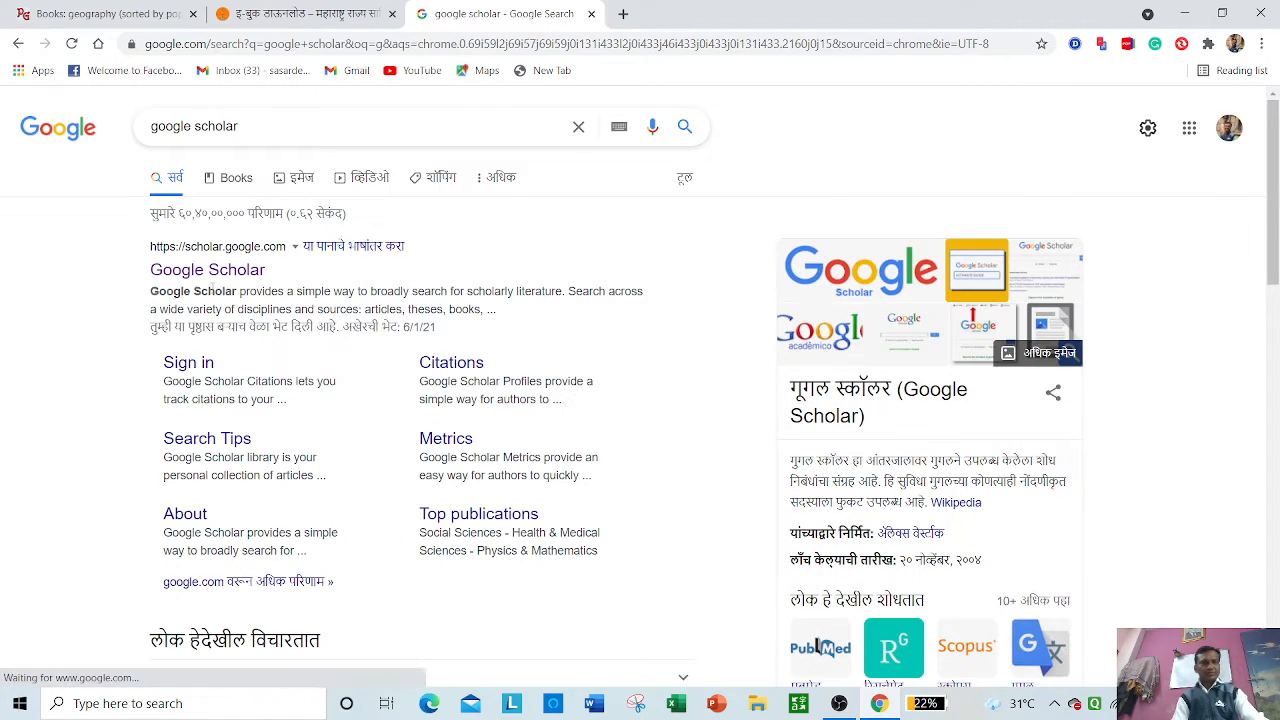
# Search Scholar for 'goal setting theory' from past searches and open the top result
pyautogui.click(208, 268)
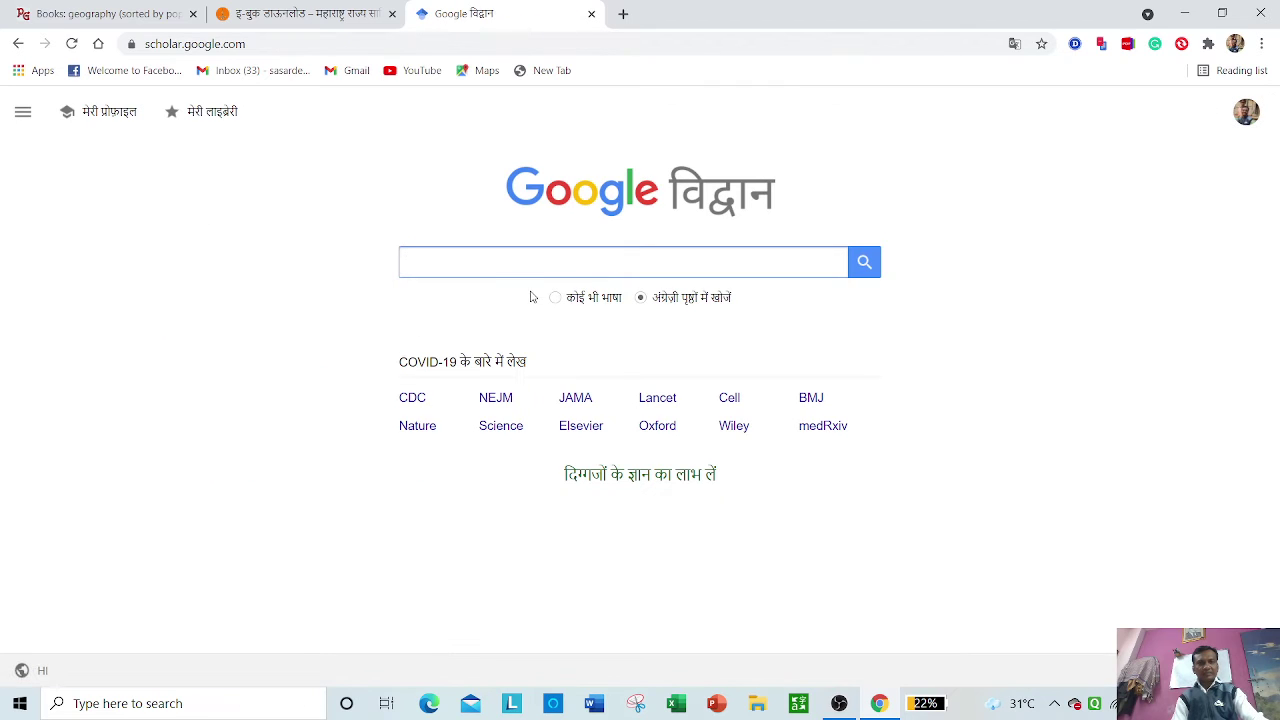
pyautogui.click(624, 260)
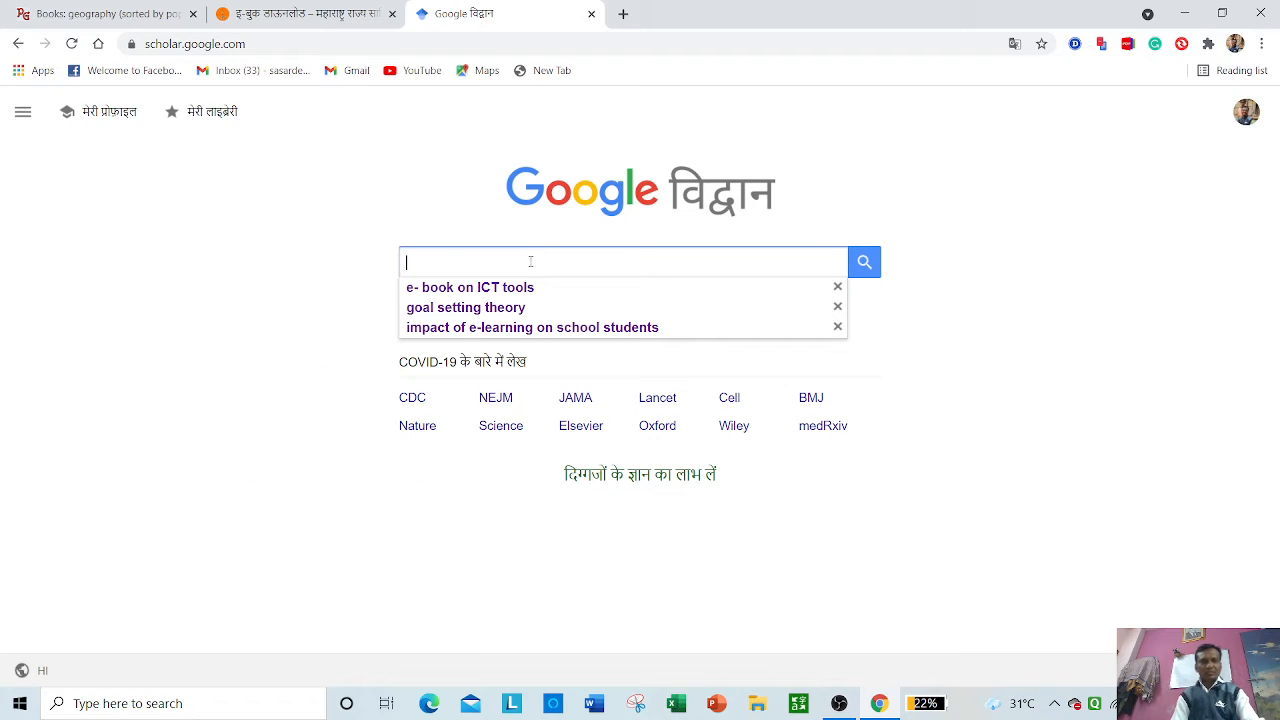
pyautogui.click(464, 308)
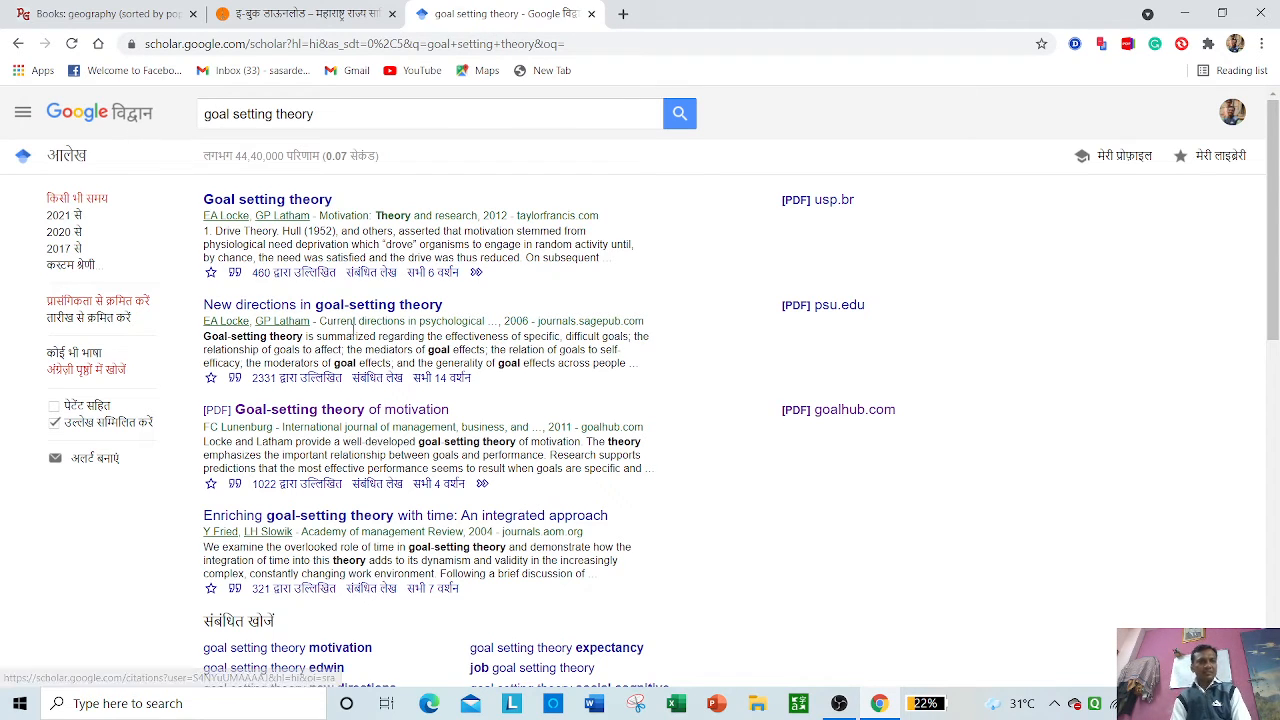
pyautogui.moveTo(268, 200)
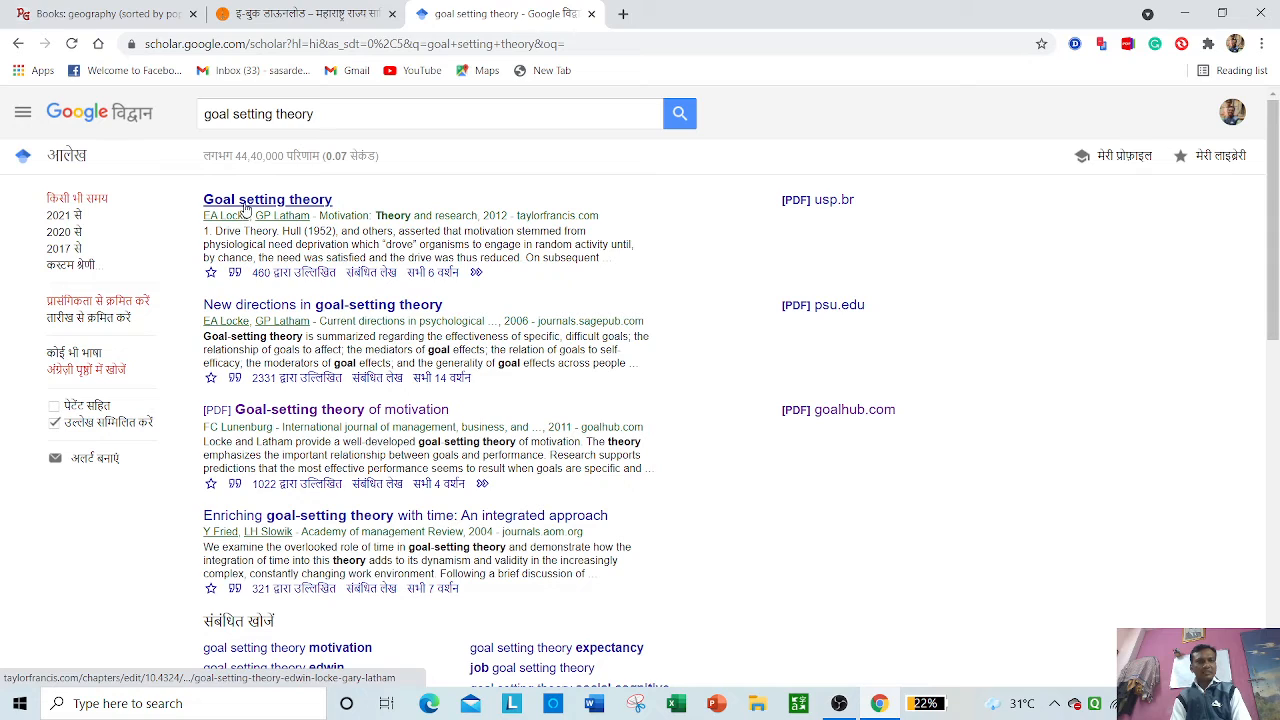
pyautogui.click(268, 200)
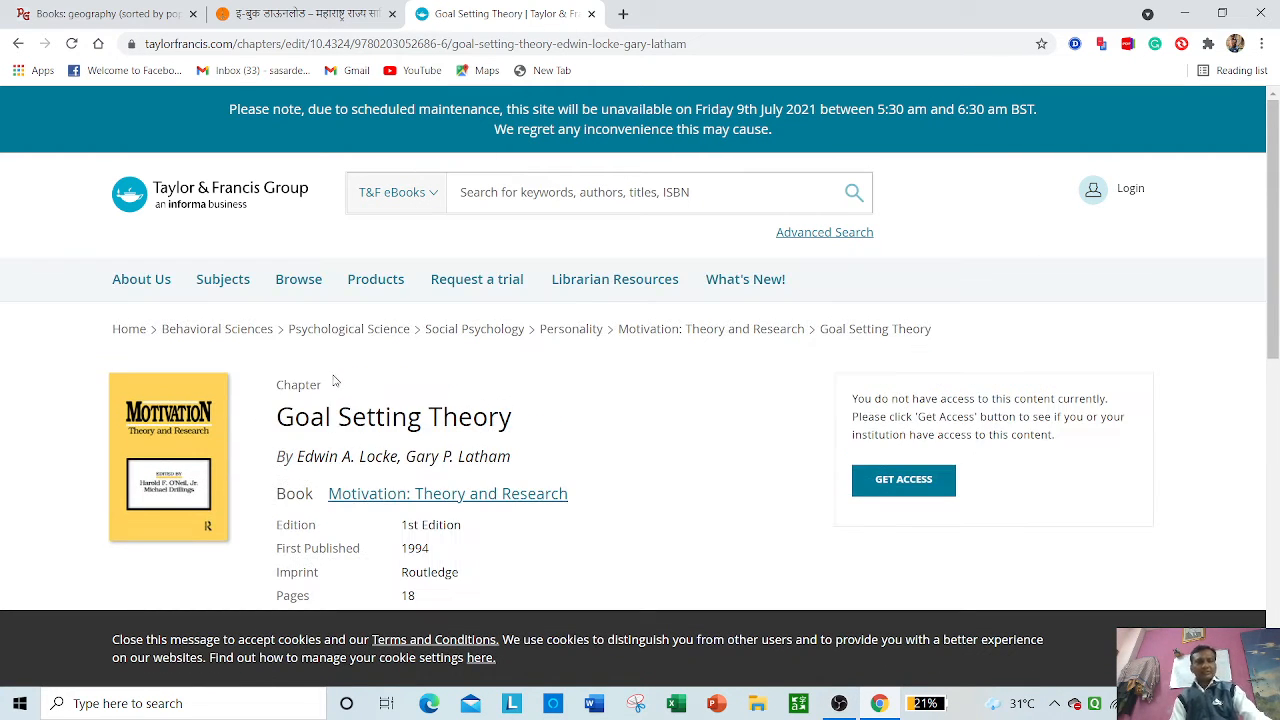
pyautogui.moveTo(318, 424)
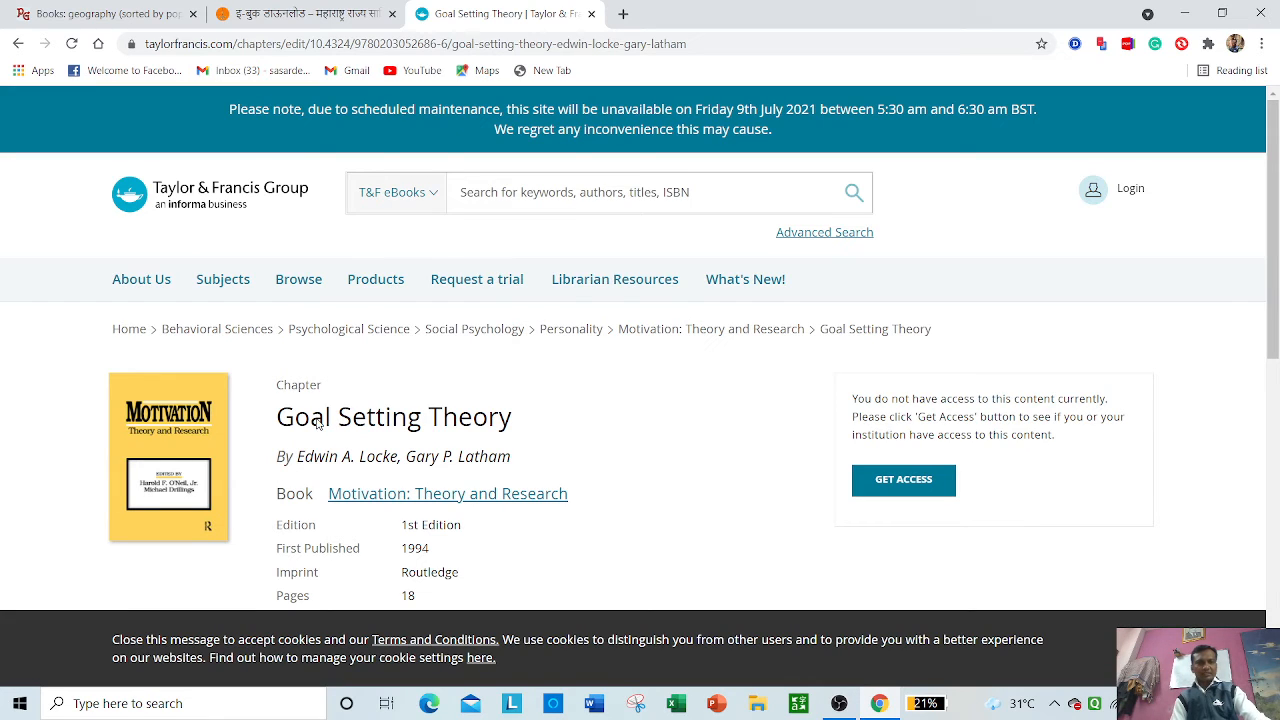
# Read the Goal Setting Theory abstract and move to Sandra Graham's next chapter
pyautogui.scroll(-3)
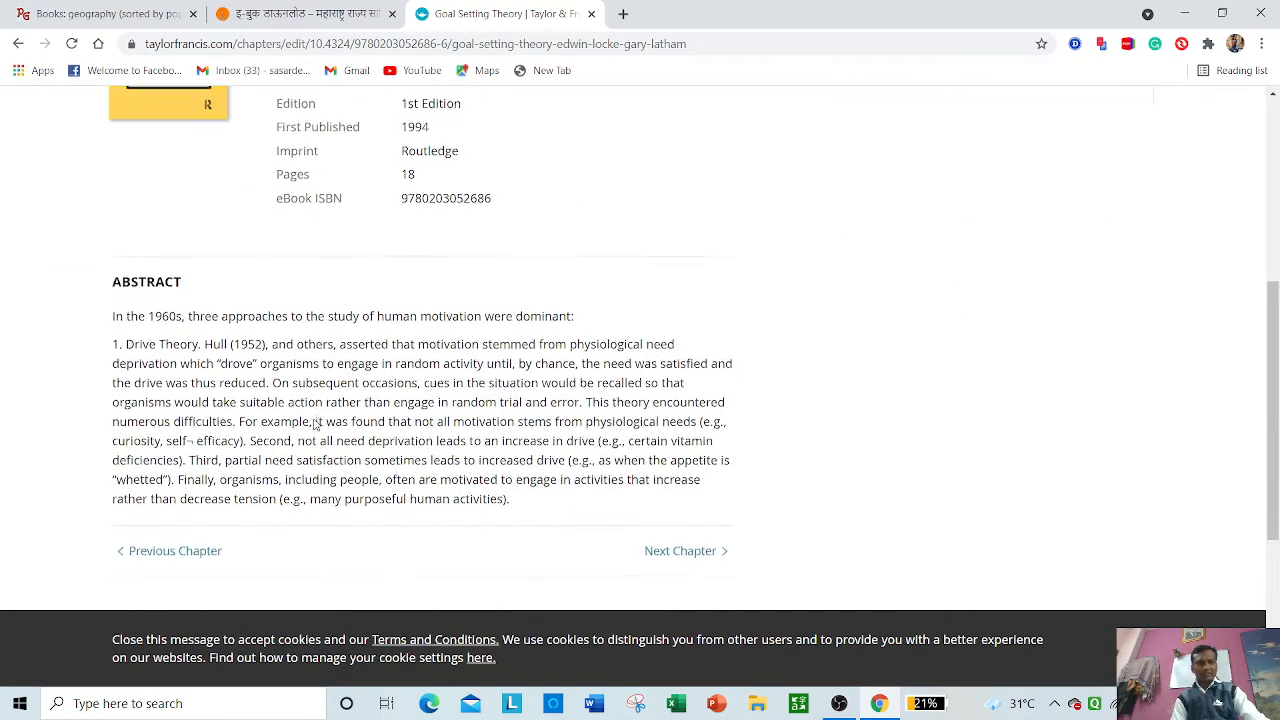
pyautogui.scroll(-3)
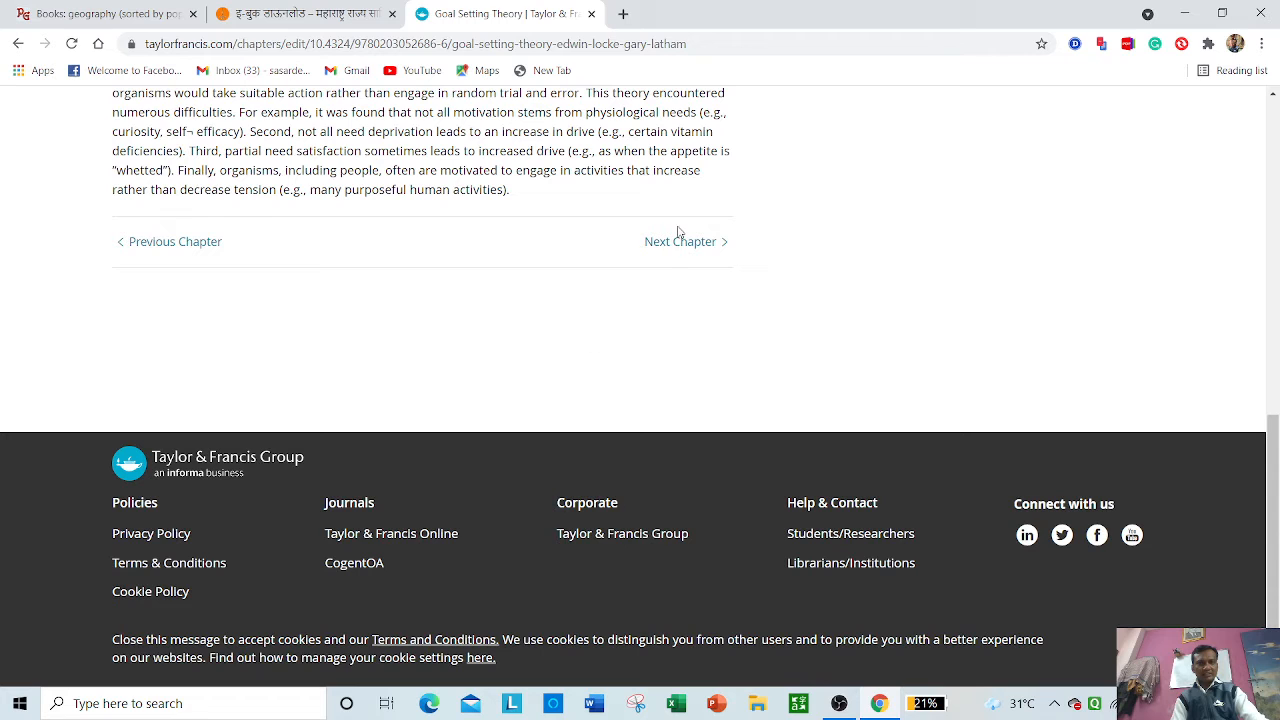
pyautogui.click(680, 240)
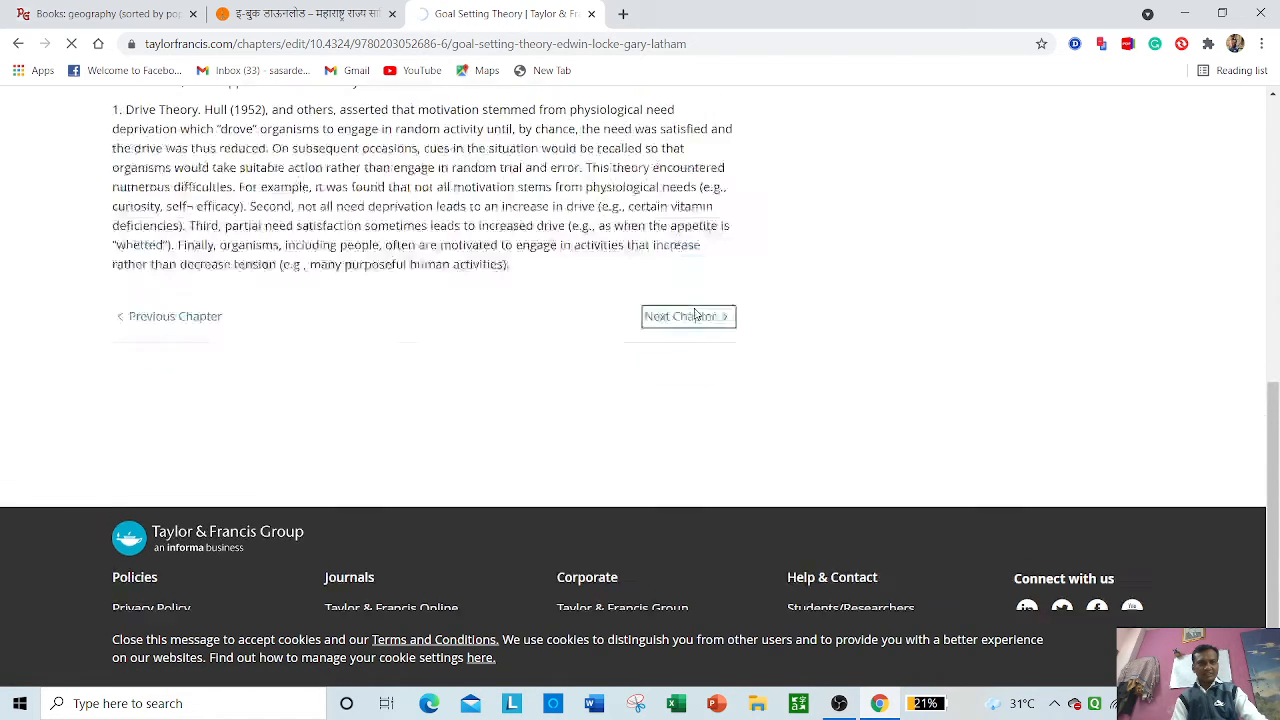
pyautogui.click(684, 316)
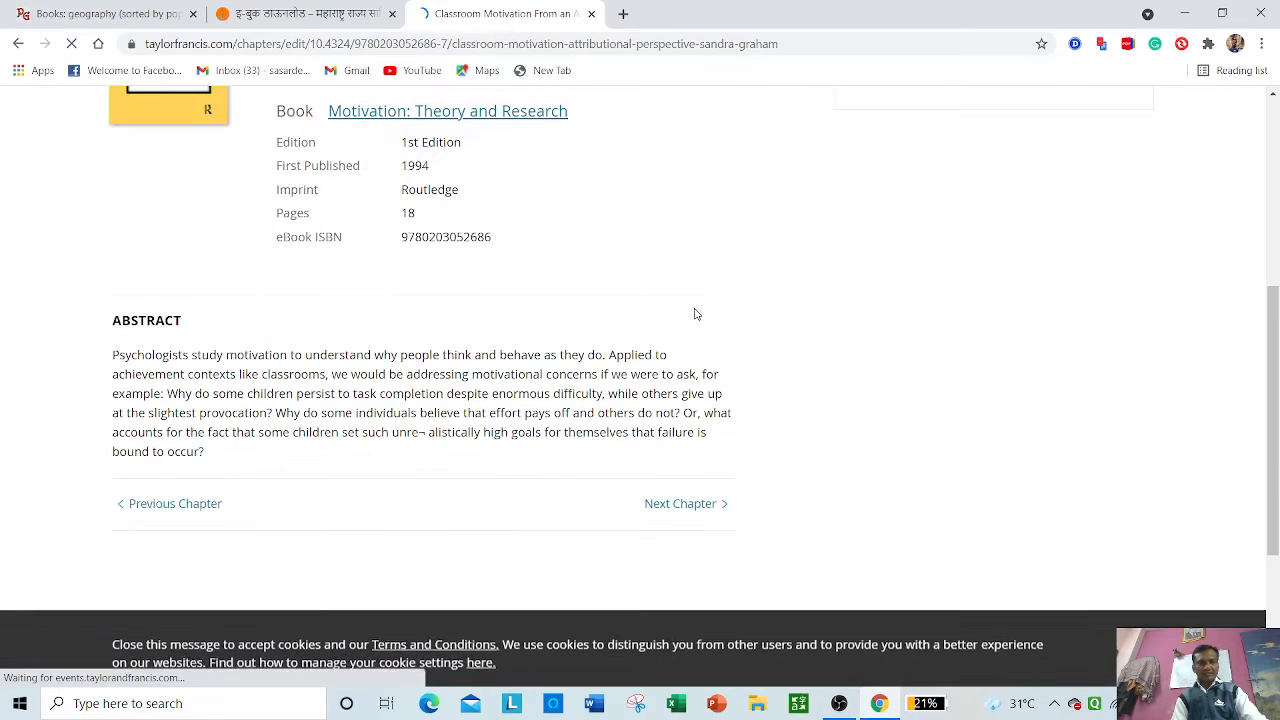
pyautogui.scroll(3)
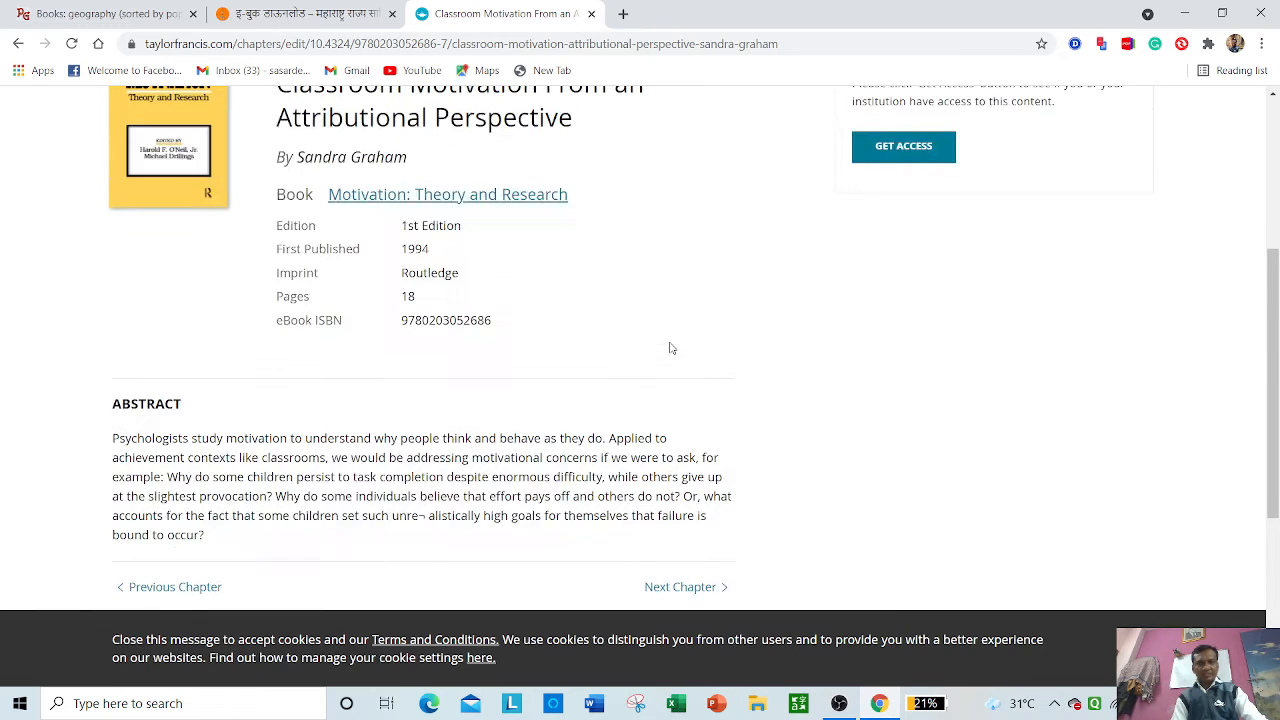
pyautogui.scroll(3)
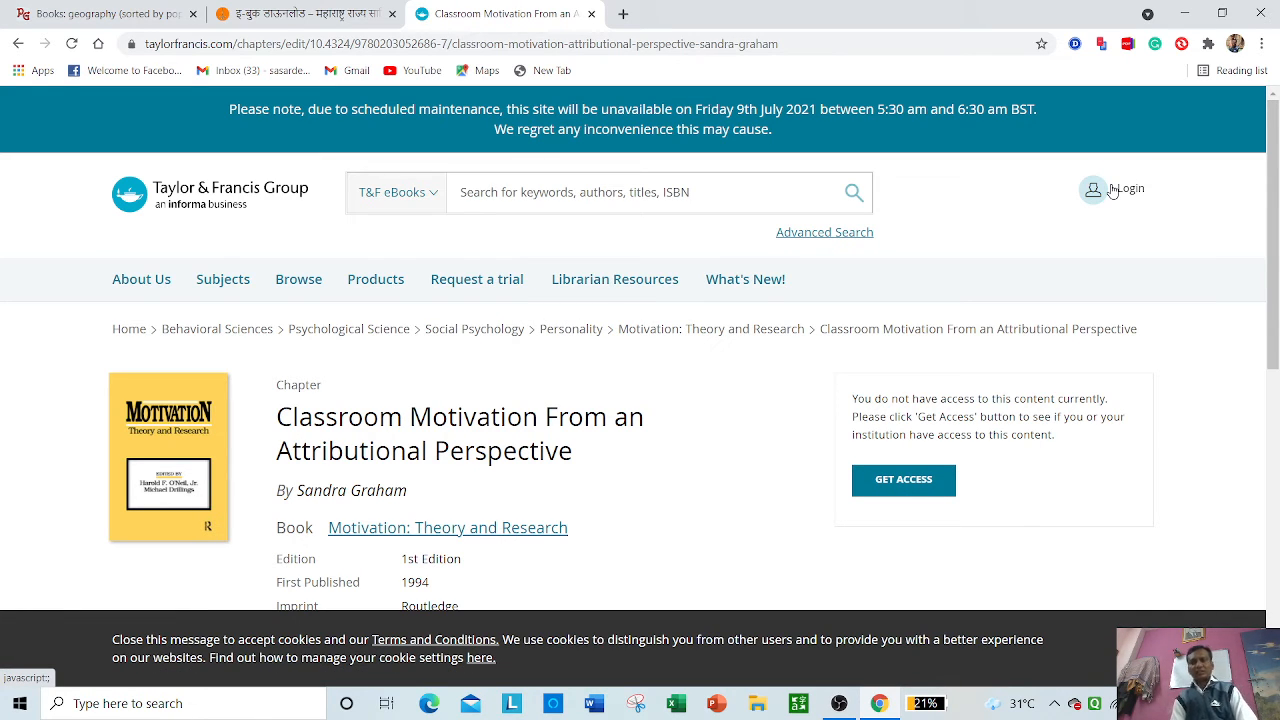
pyautogui.moveTo(588, 64)
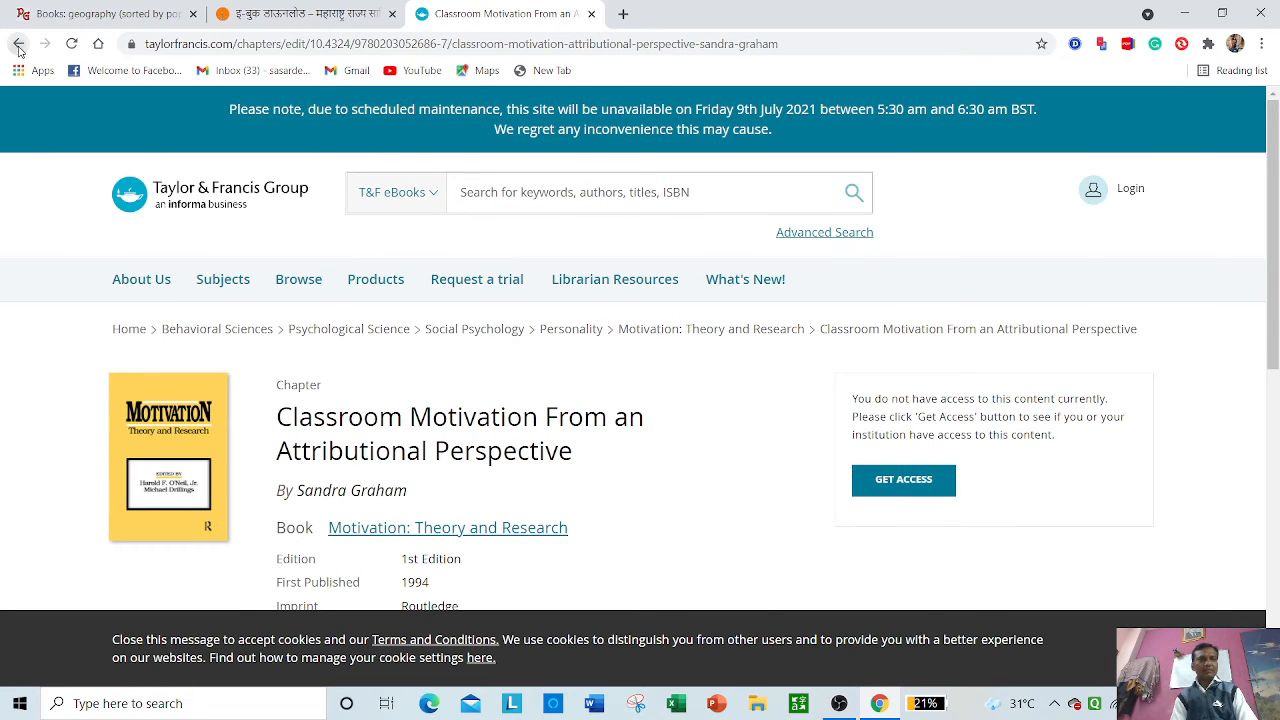
# Return to the results and view the top result's MLA, APA and ISO 690 citations, then close them
pyautogui.click(18, 44)
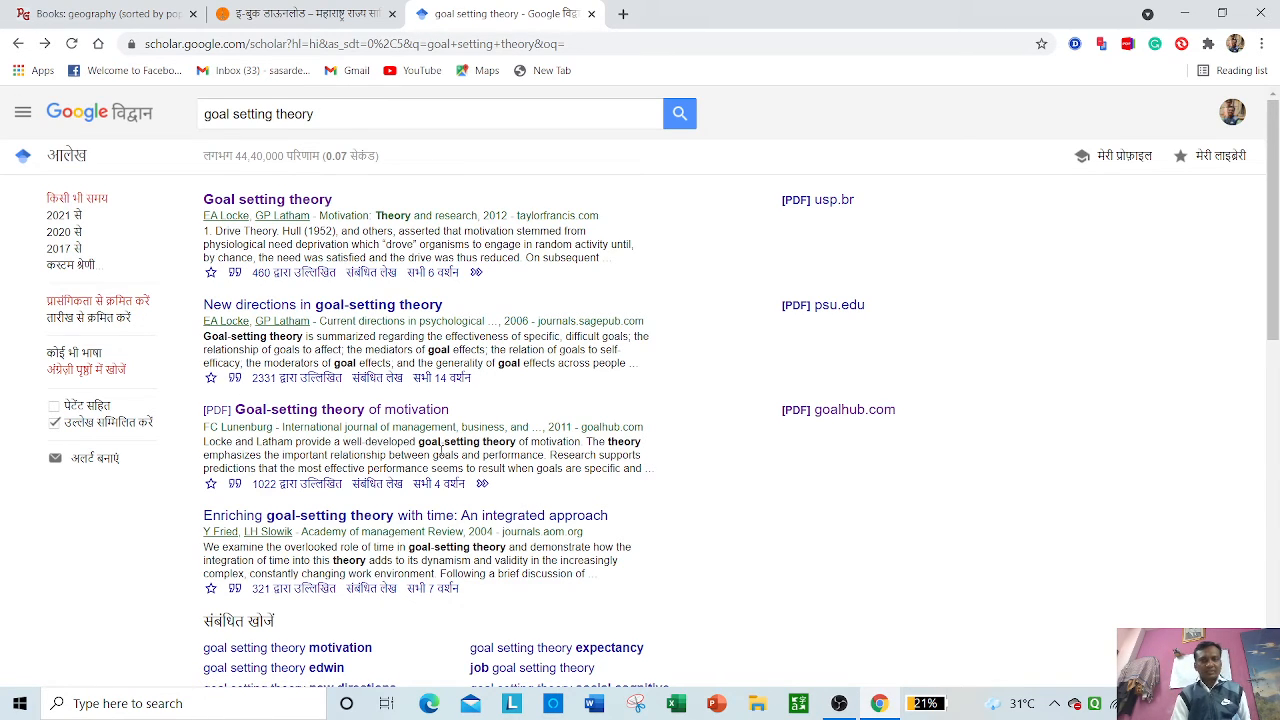
pyautogui.moveTo(1036, 344)
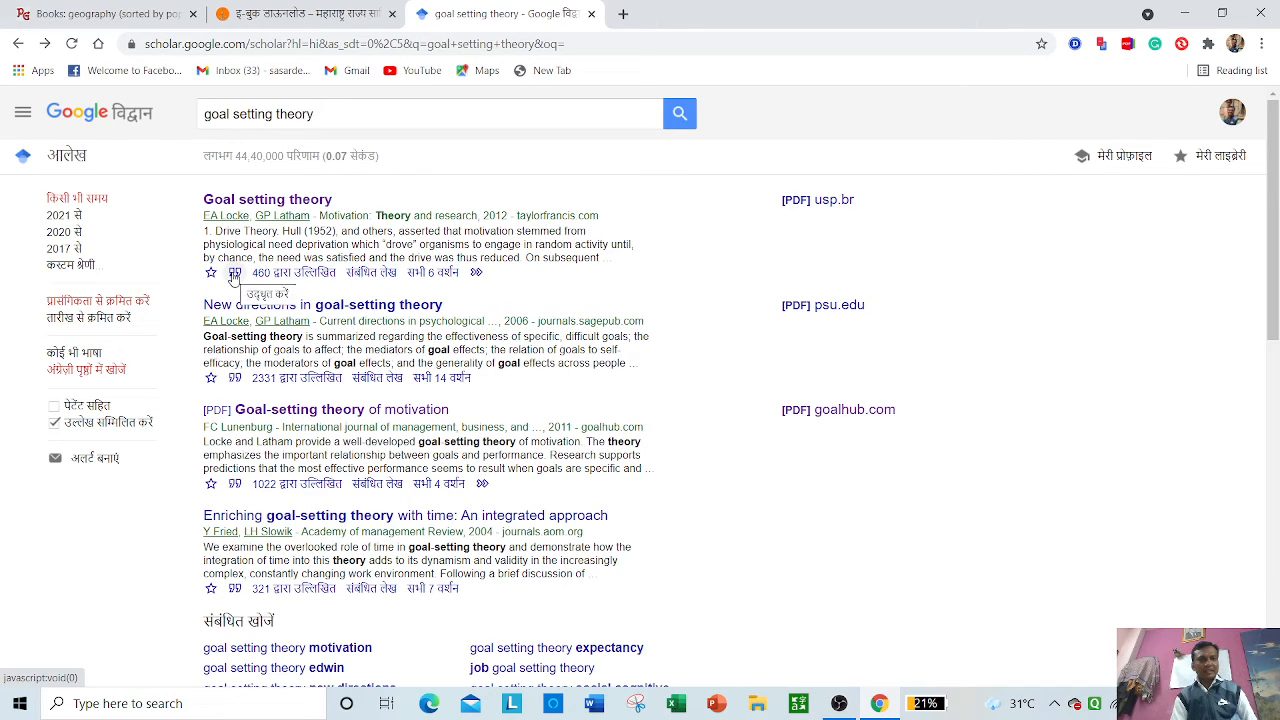
pyautogui.click(234, 272)
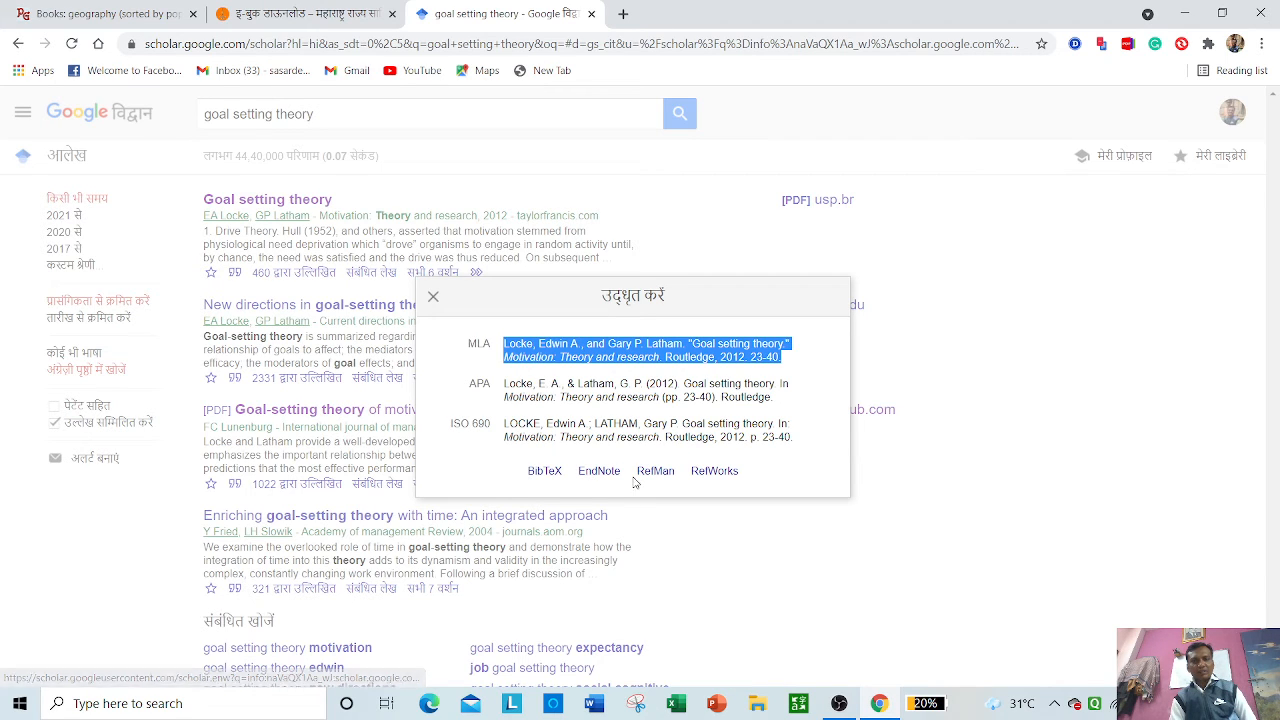
pyautogui.moveTo(544, 470)
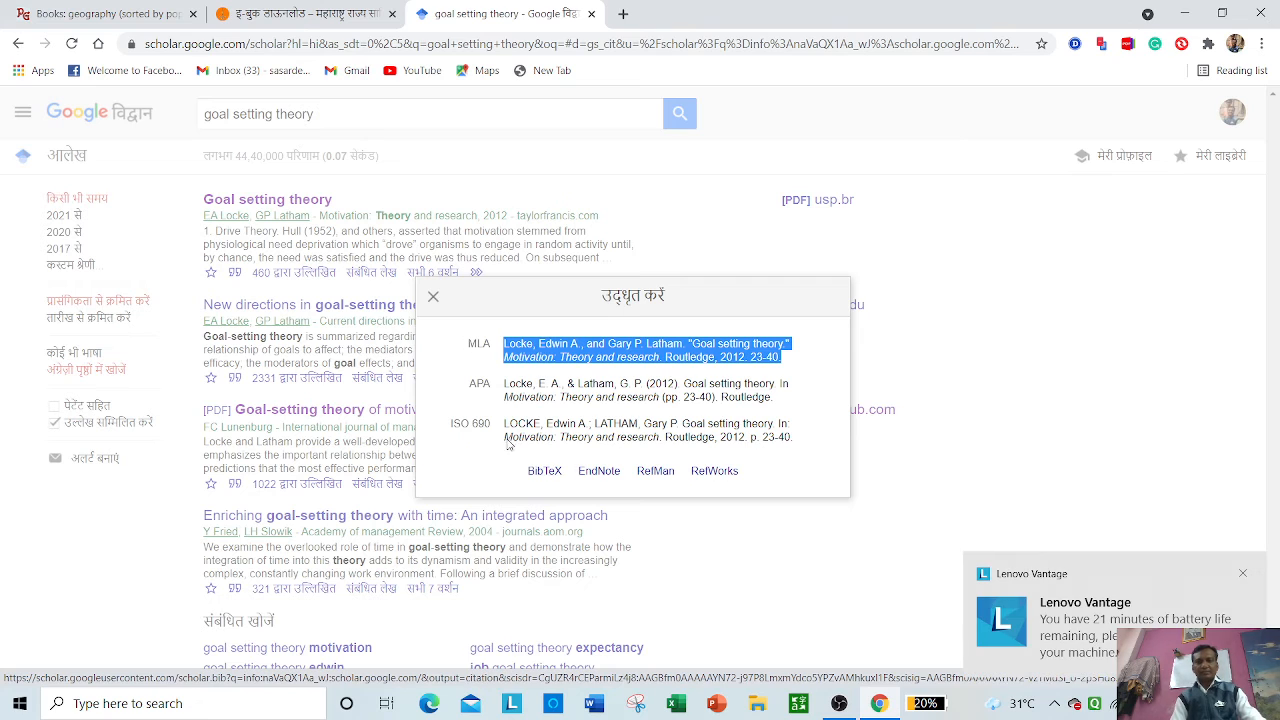
pyautogui.click(432, 296)
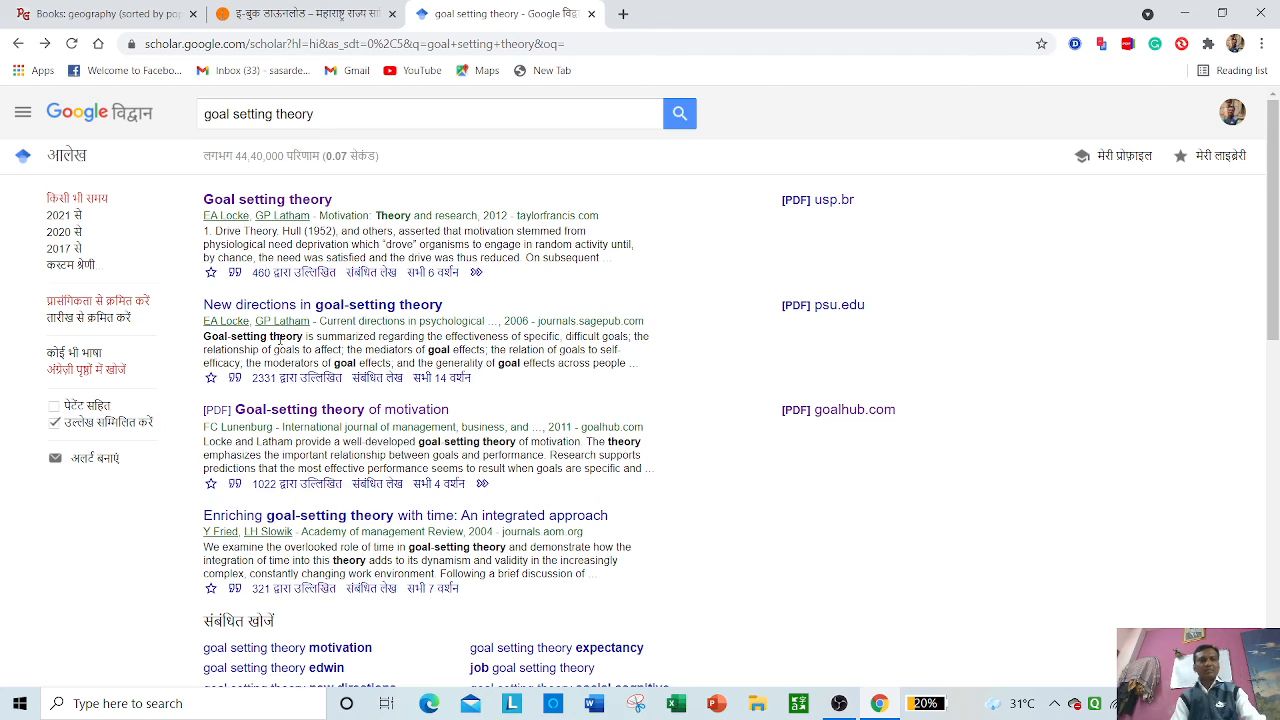
pyautogui.moveTo(604, 396)
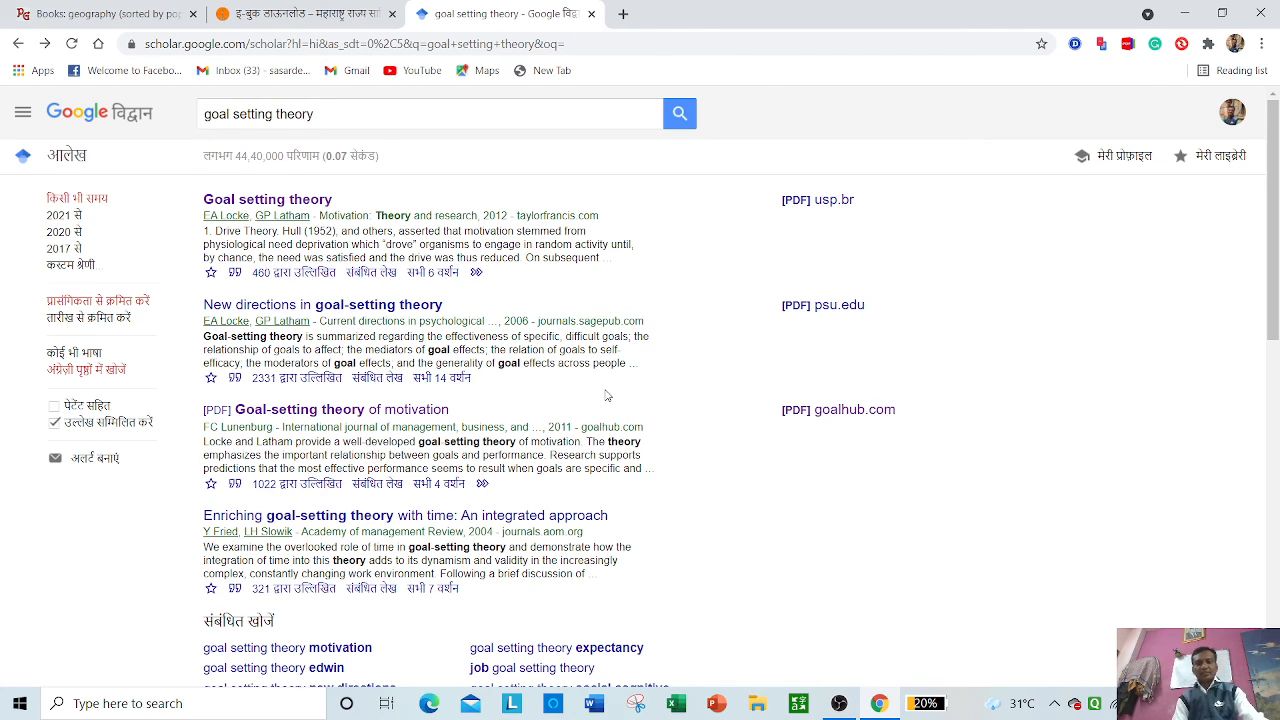
pyautogui.moveTo(954, 616)
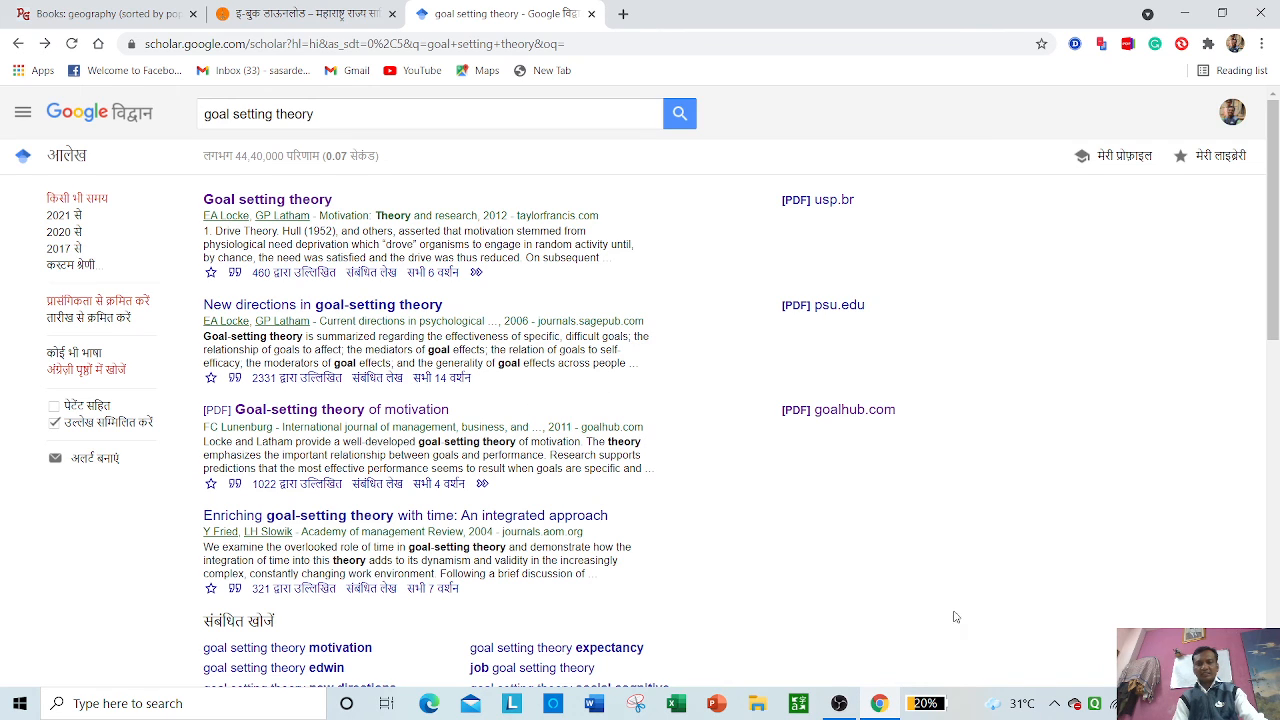
pyautogui.moveTo(750, 456)
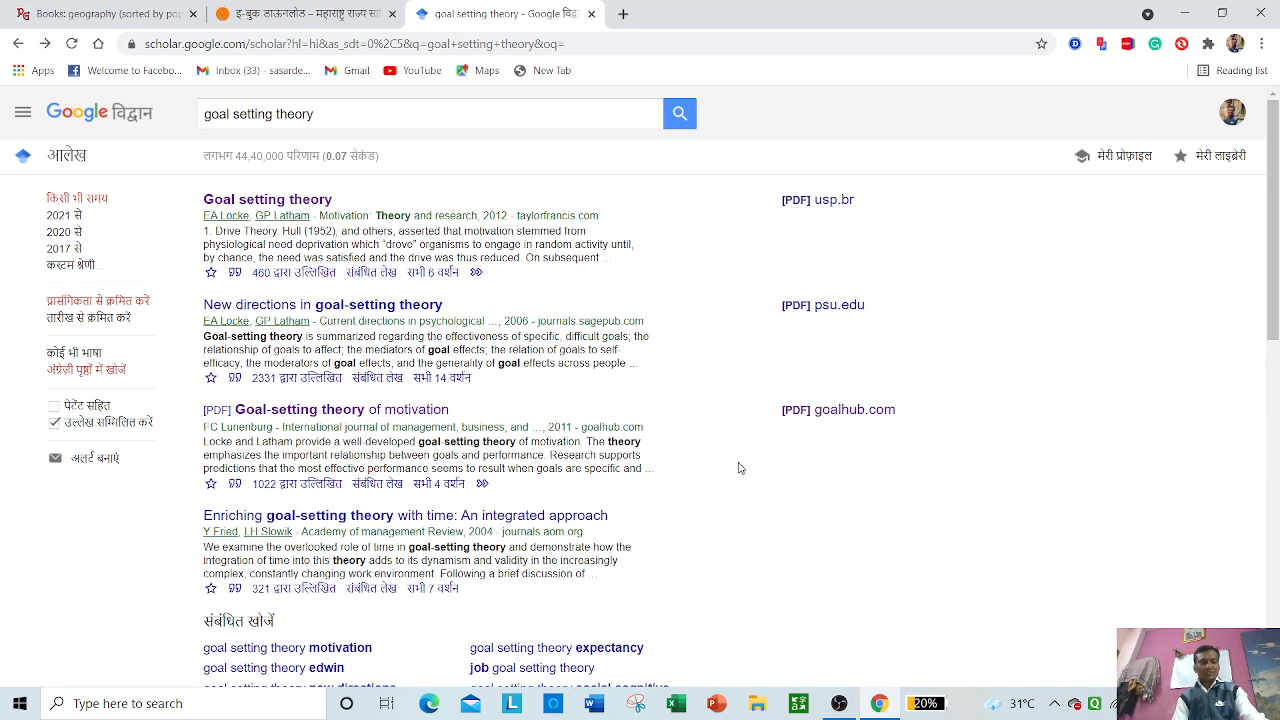
pyautogui.moveTo(840, 704)
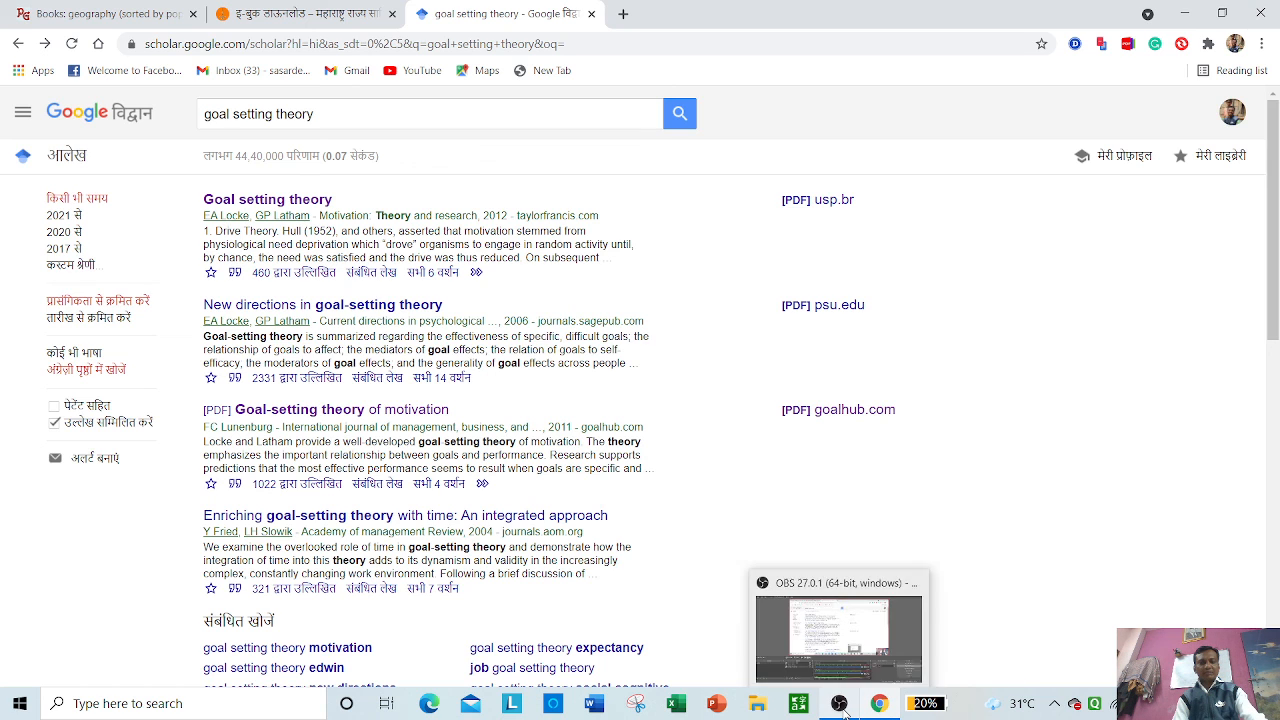
pyautogui.click(838, 704)
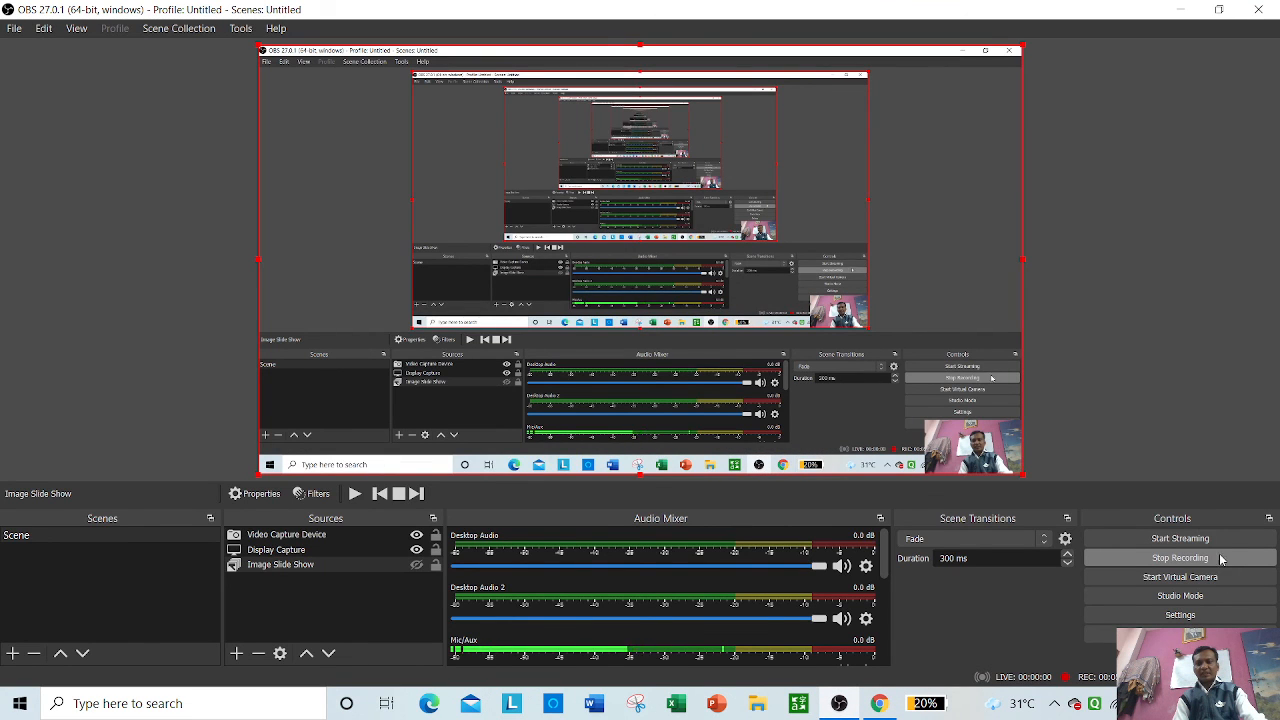